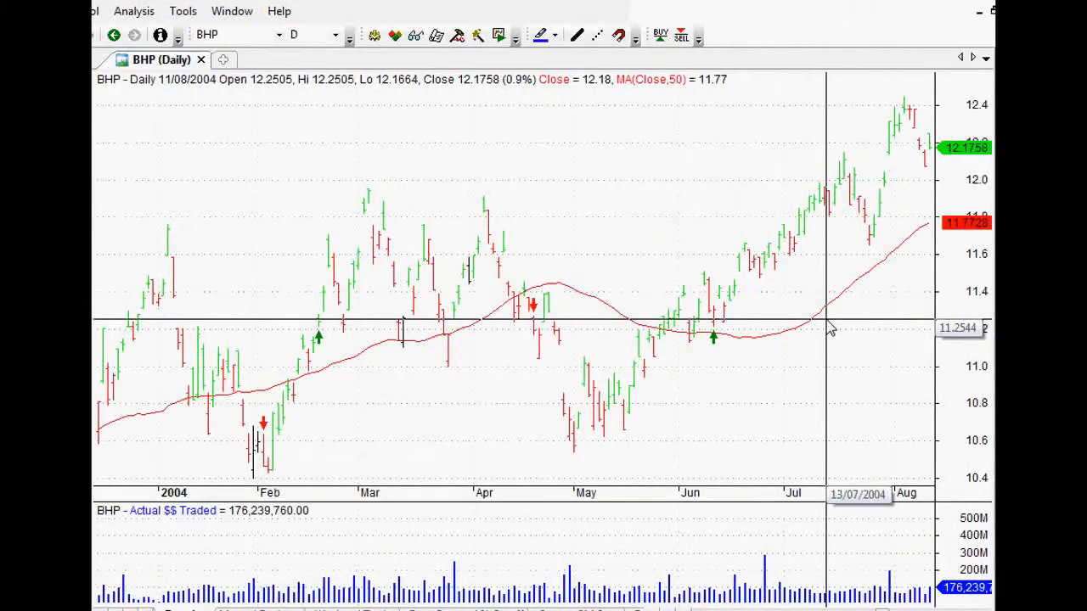
mouse_move(788, 299)
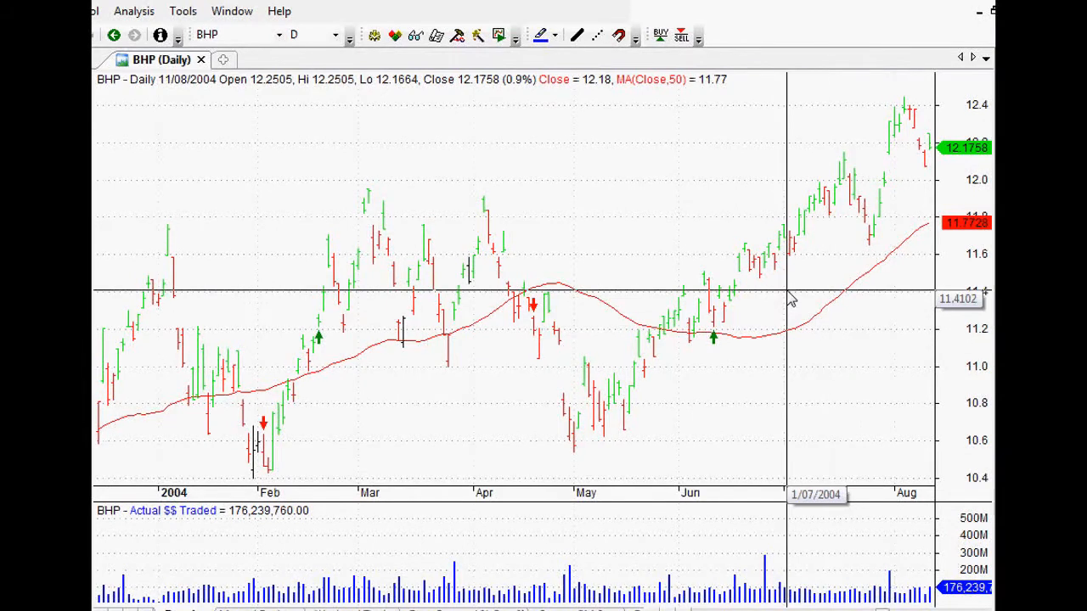
mouse_move(790, 303)
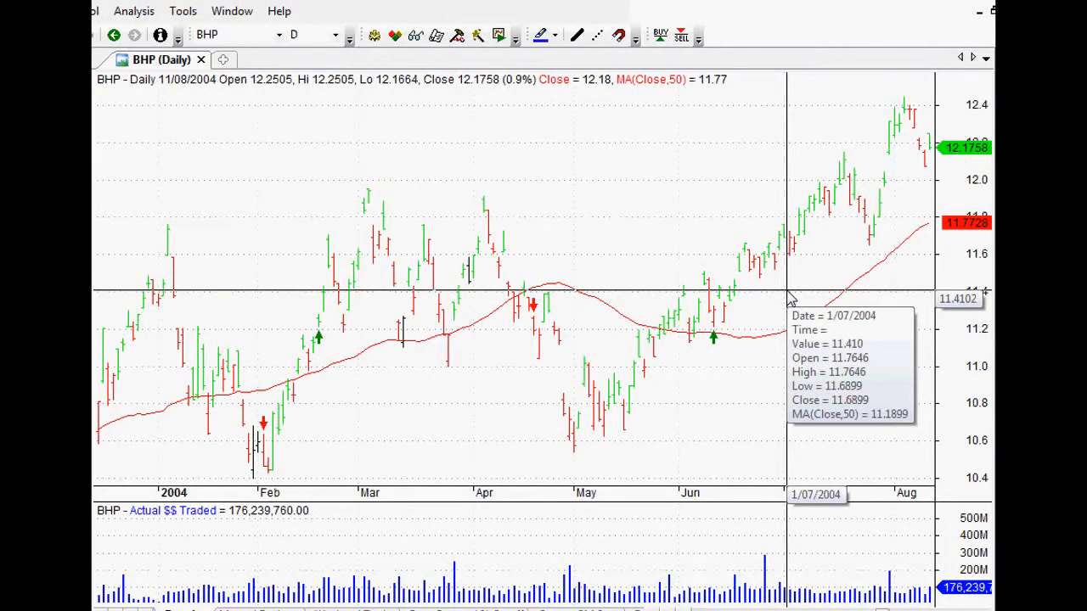
mouse_move(734, 246)
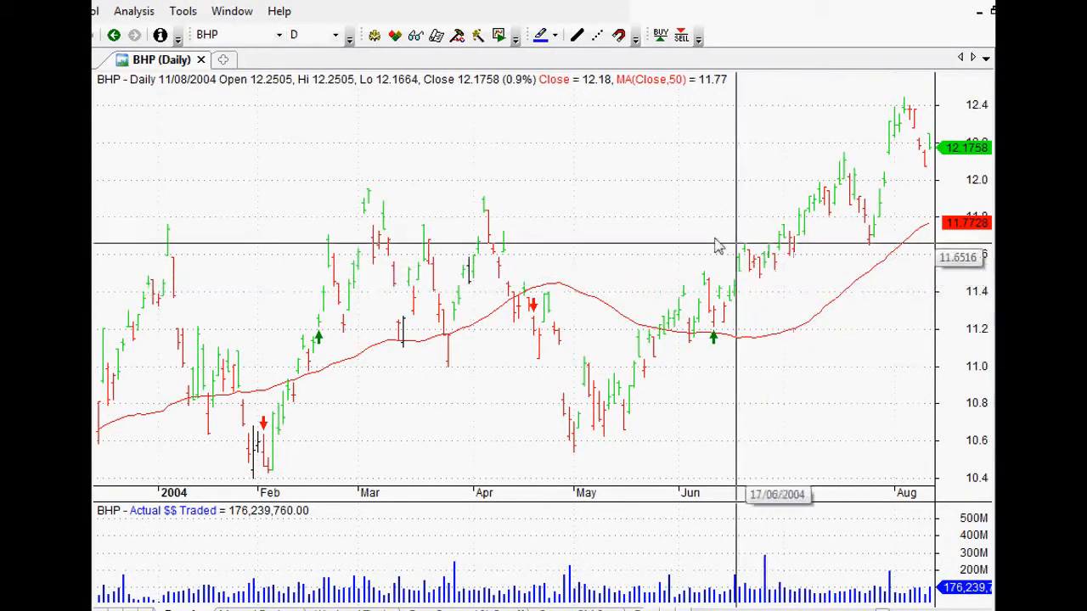
mouse_move(717, 187)
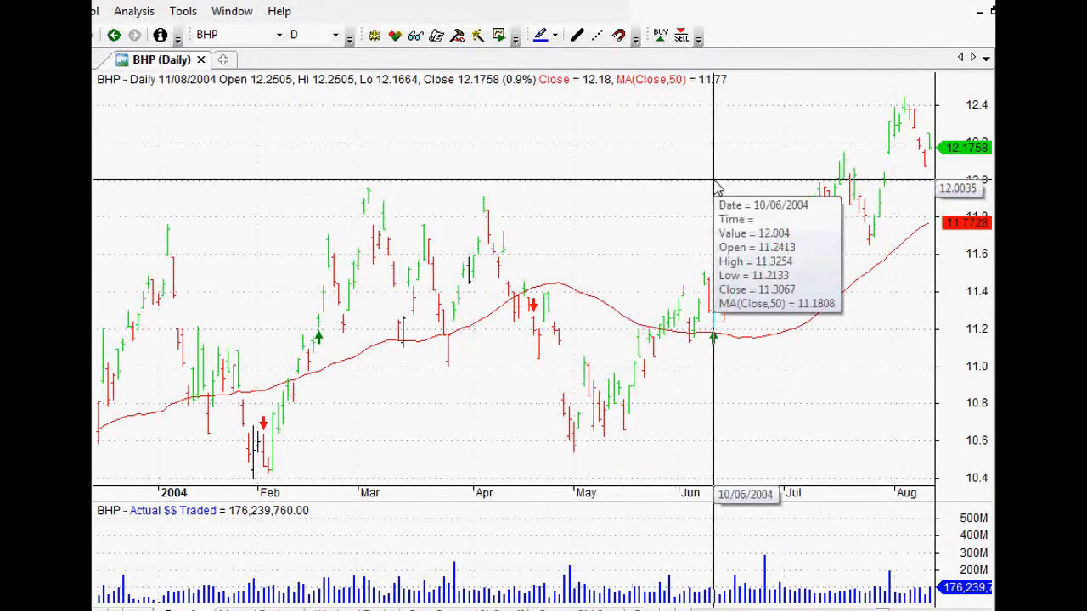
mouse_move(465, 448)
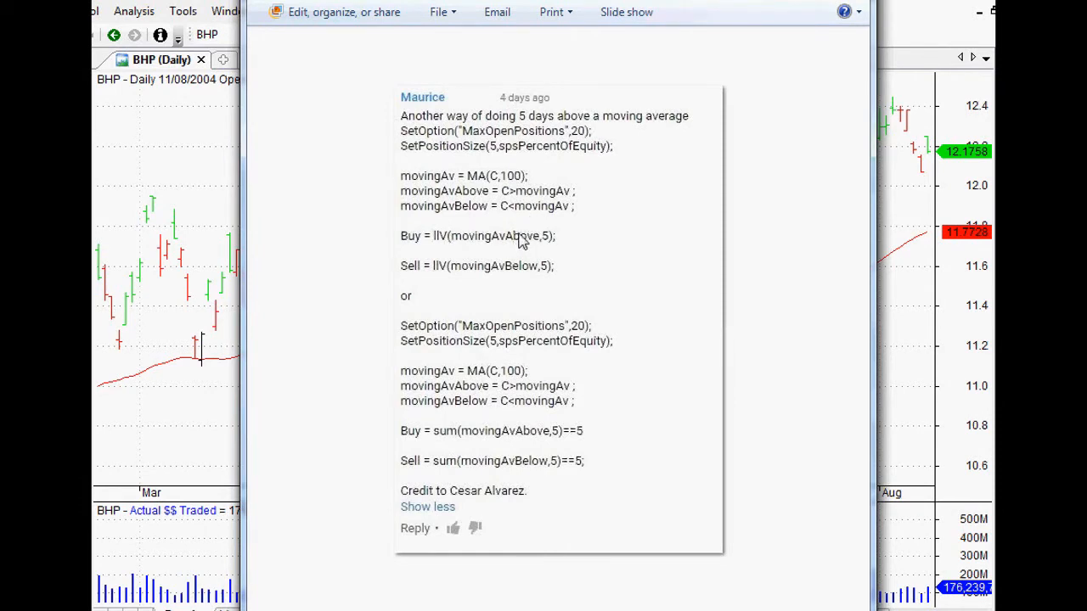
mouse_move(501, 238)
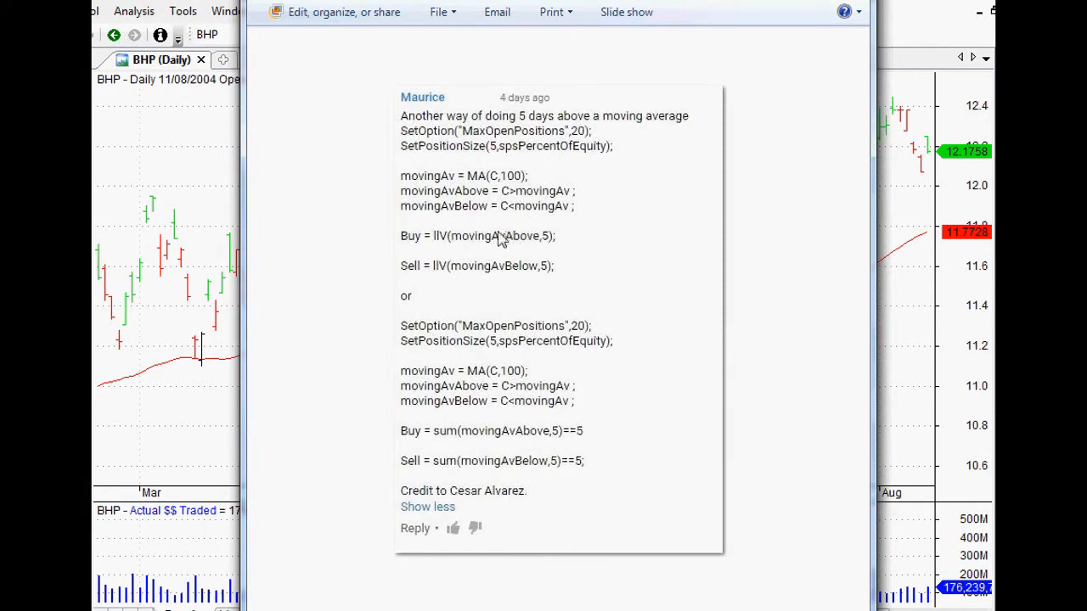
mouse_move(428, 525)
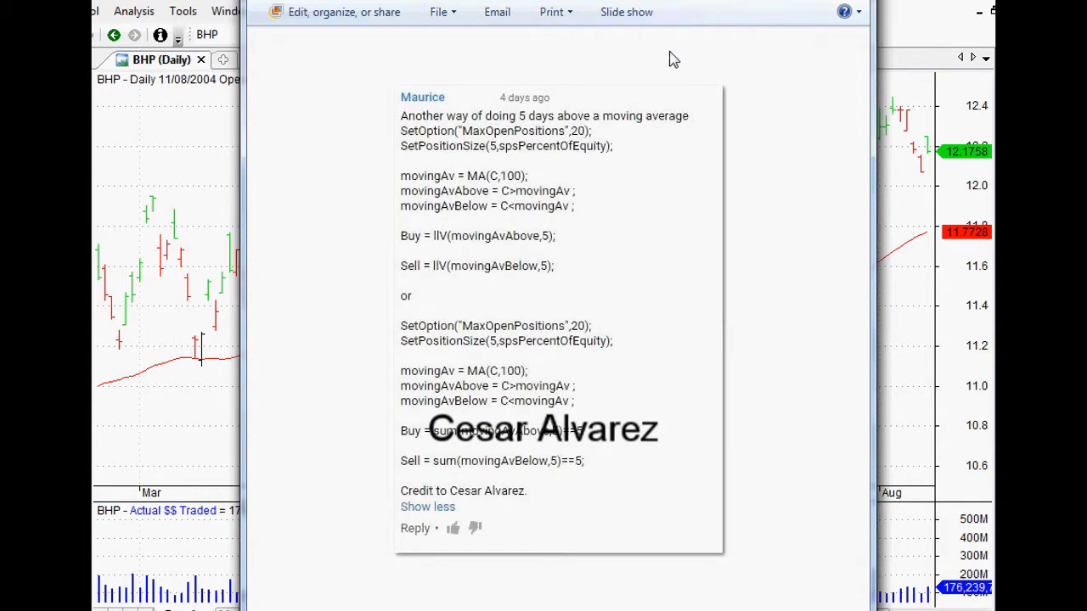
mouse_move(676, 35)
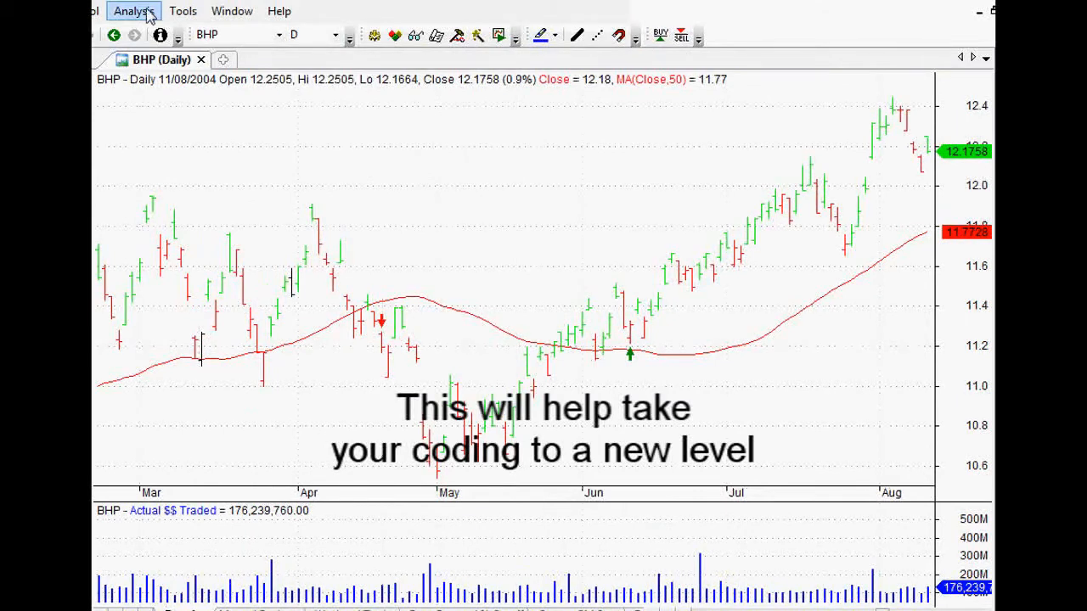
- Start a new formula in the Formula Editor with movingAv = MA(C, 50);
left_click(133, 11)
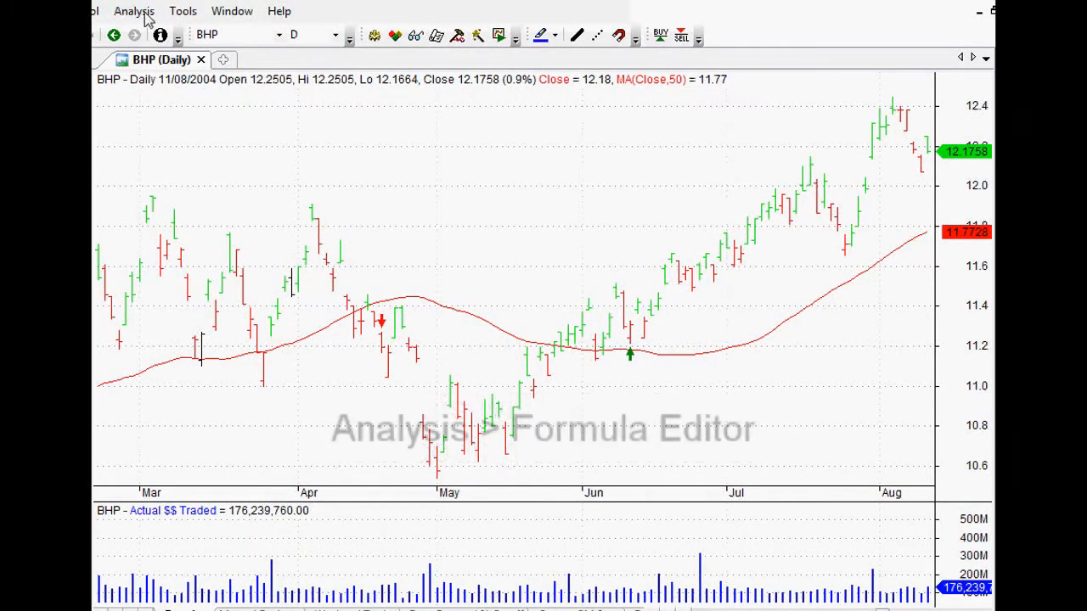
left_click(92, 11)
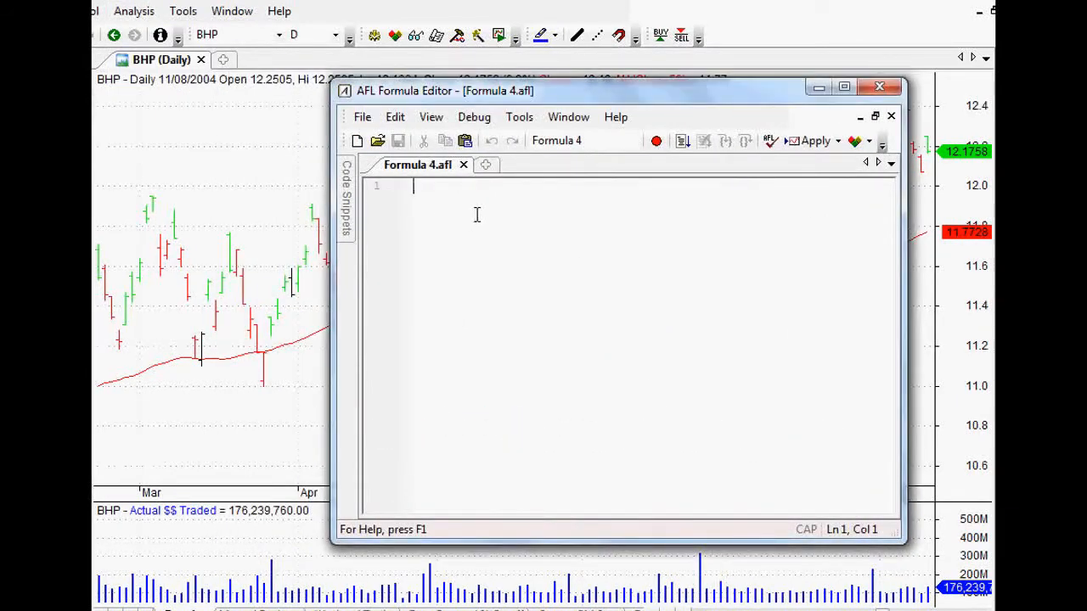
type("movingAv = MA(C, 50);")
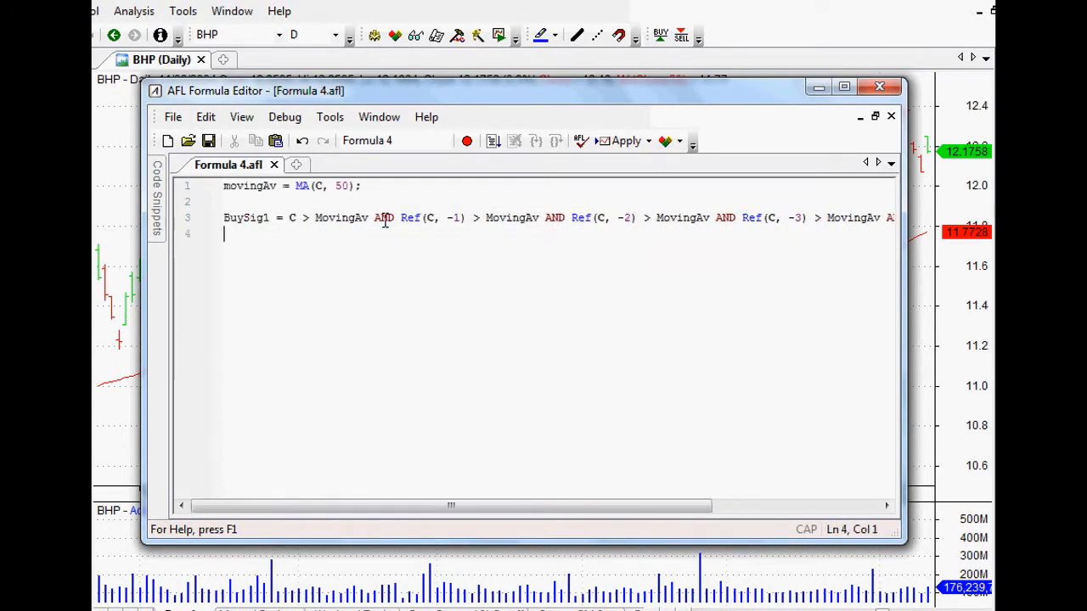
- Add movingAvAbove = C > movingAv; below the moving average line, keeping the period at 50
key("enter")
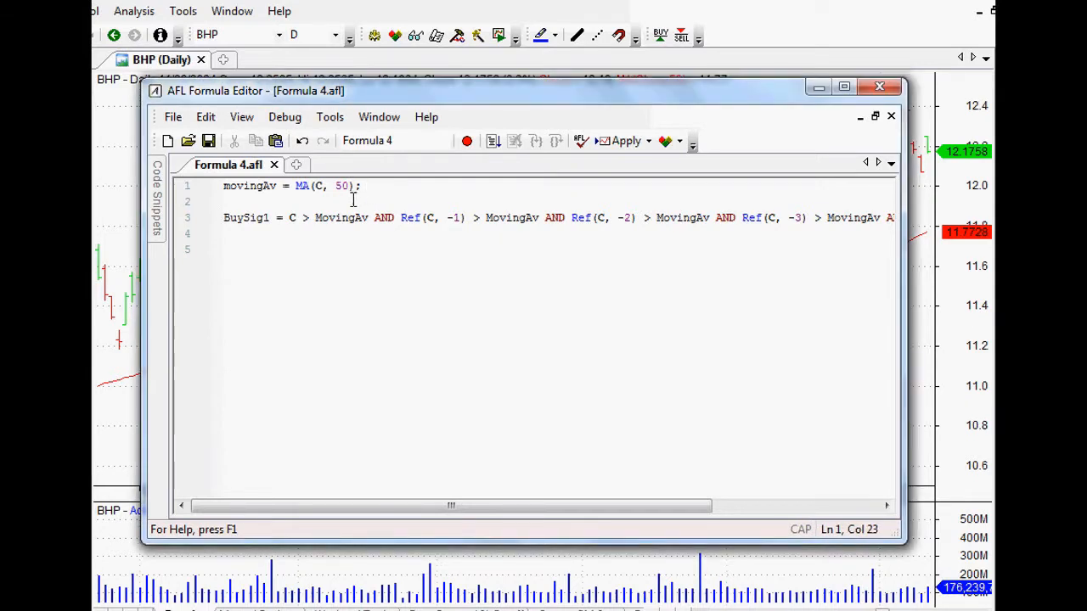
key("Enter")
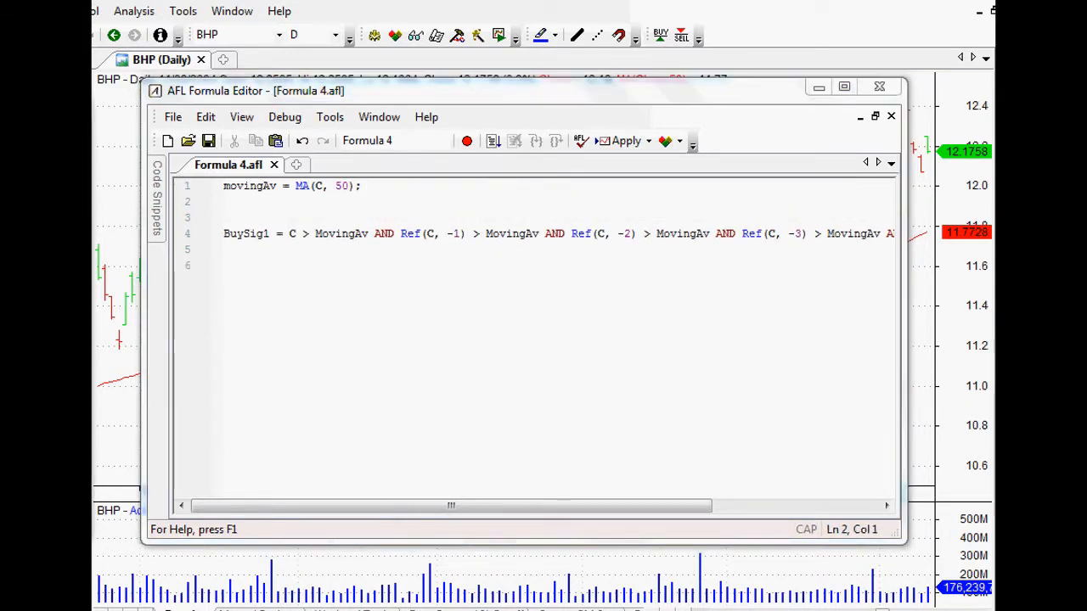
type("movingAvAbove = C > movingAv;")
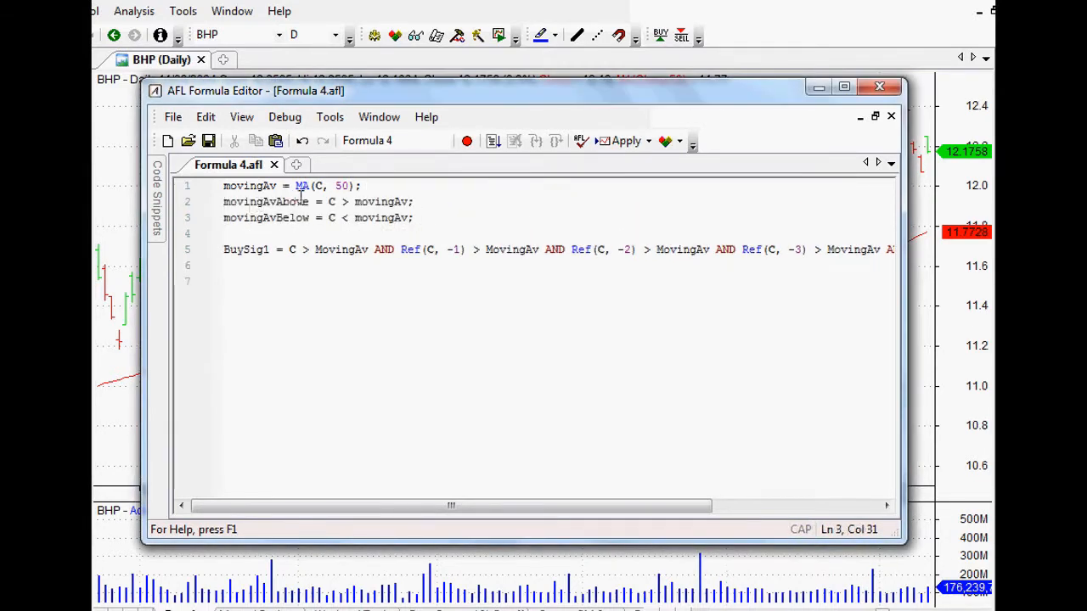
double_click(265, 200)
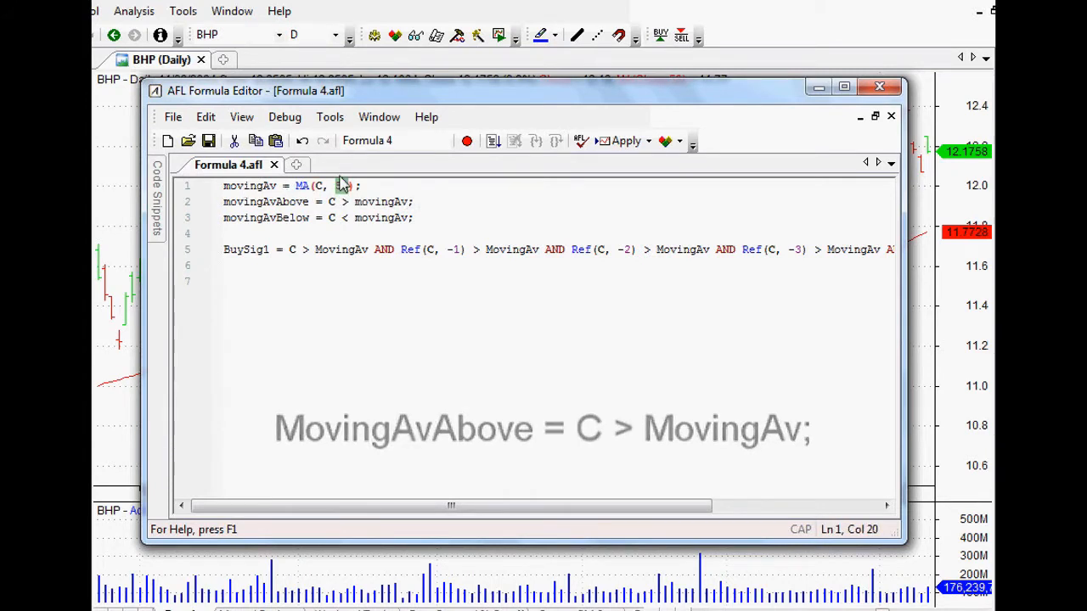
type("50")
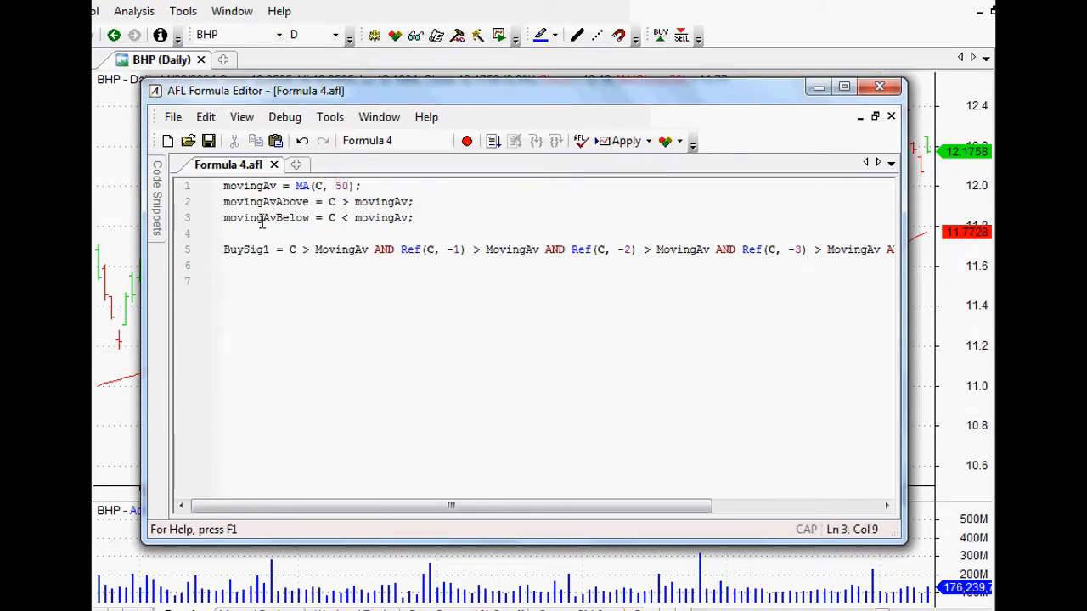
- Add and review the movingAvBelow = C < movingAv; line alongside movingAvAbove
double_click(265, 218)
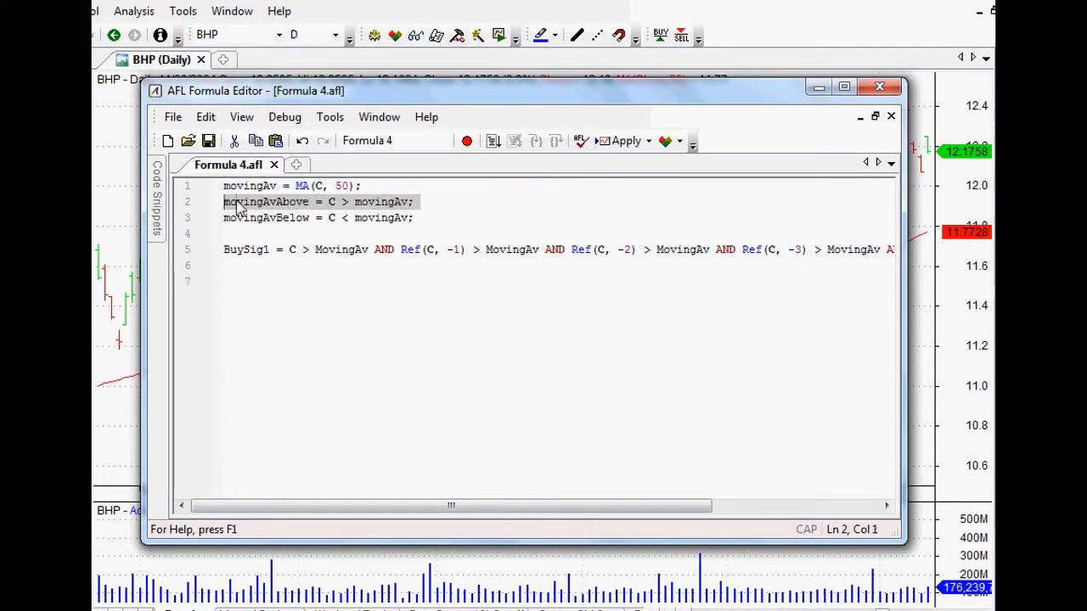
double_click(265, 201)
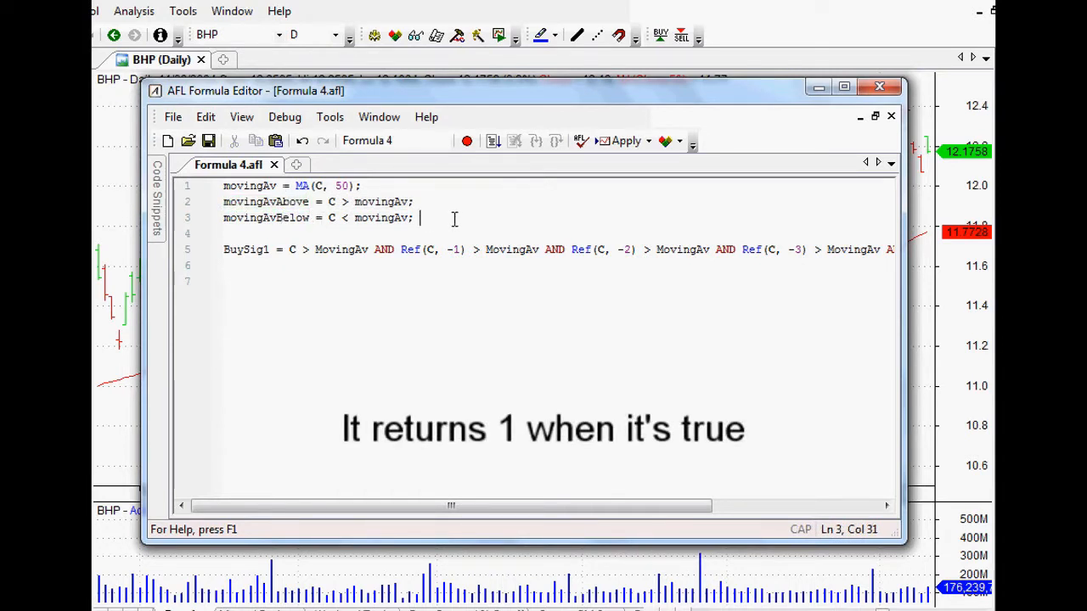
triple_click(320, 217)
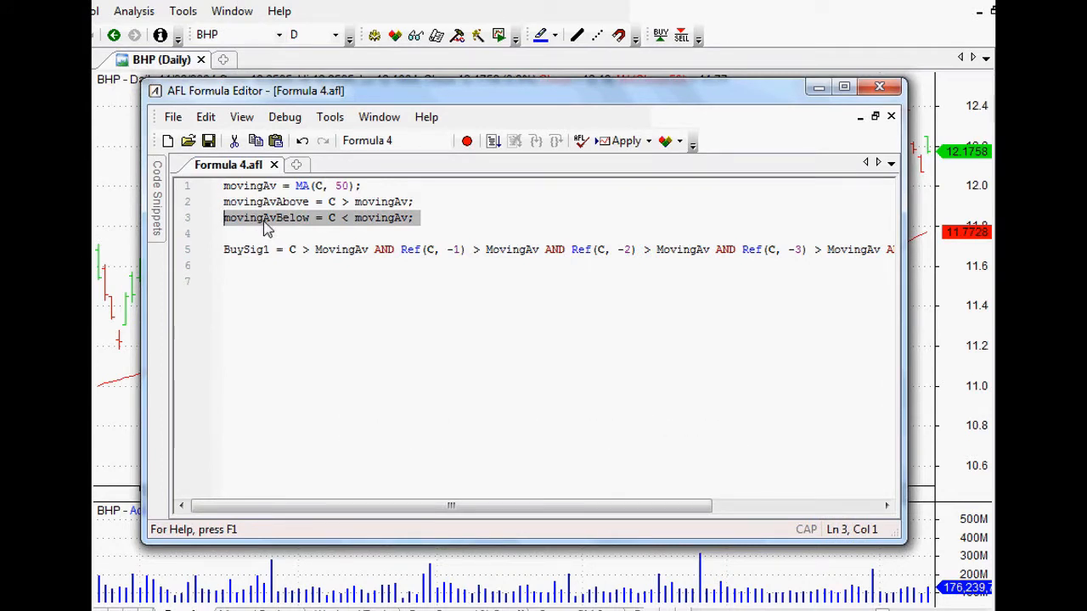
- Write Buysig2 = Sum(movingAvAbove, 5) as the start of the second buy signal
type("Buy")
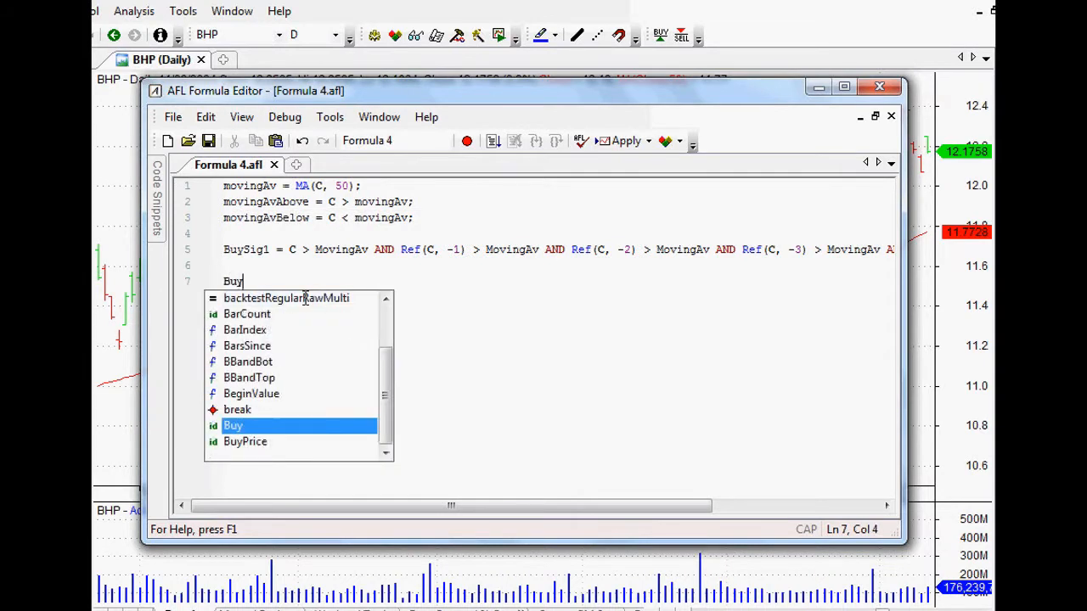
type("sig")
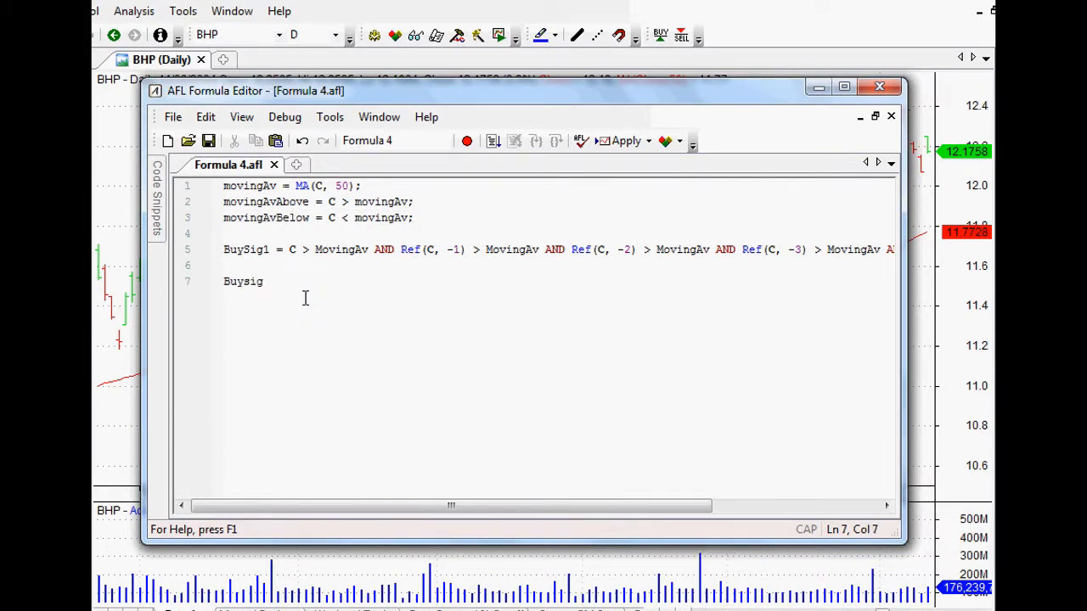
type("2 =")
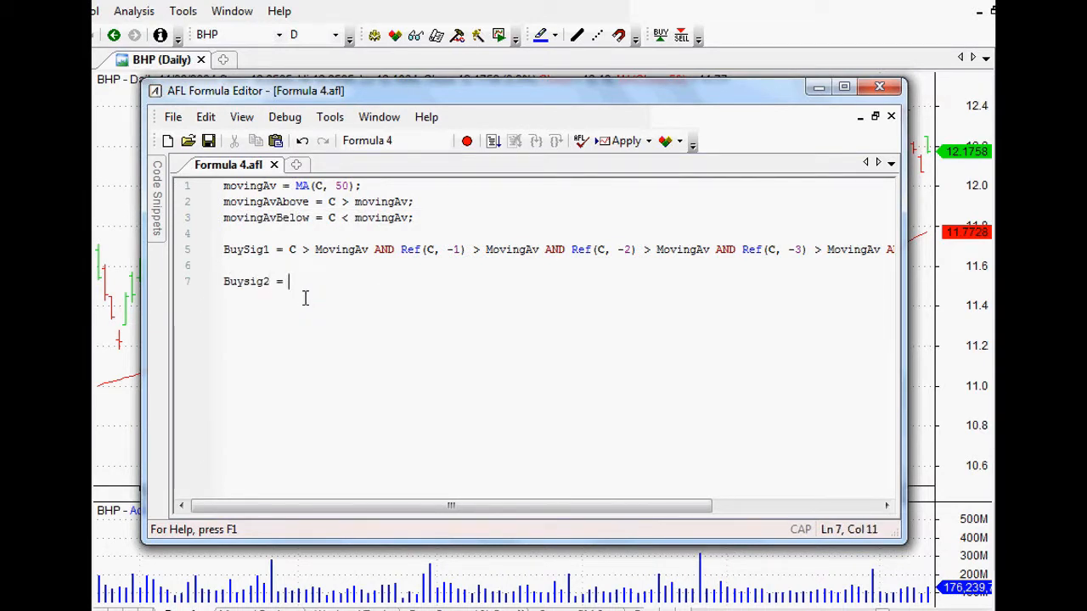
type("sum")
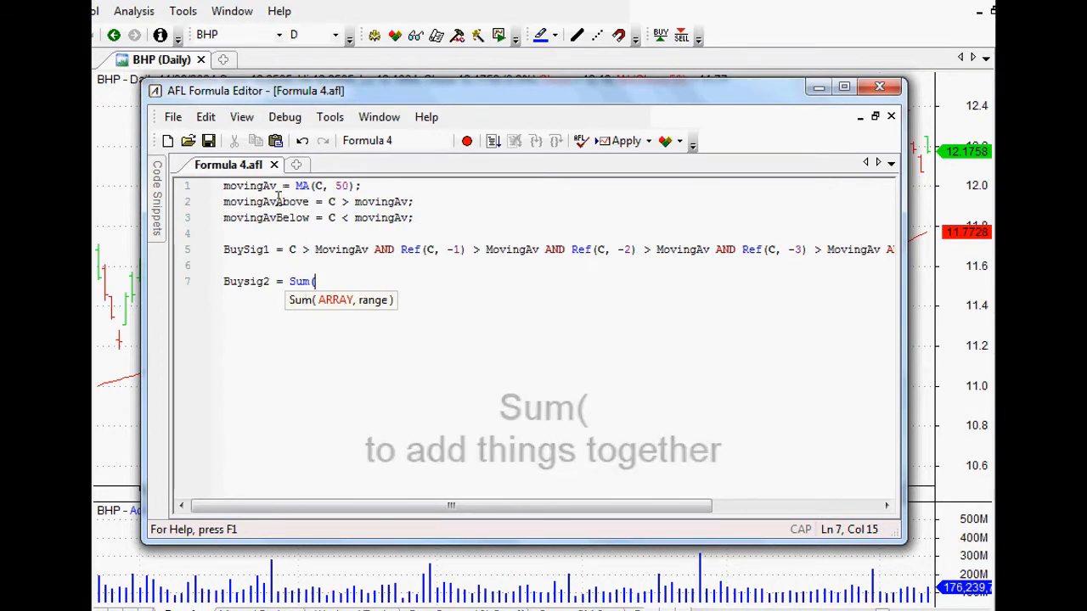
type("movingAv")
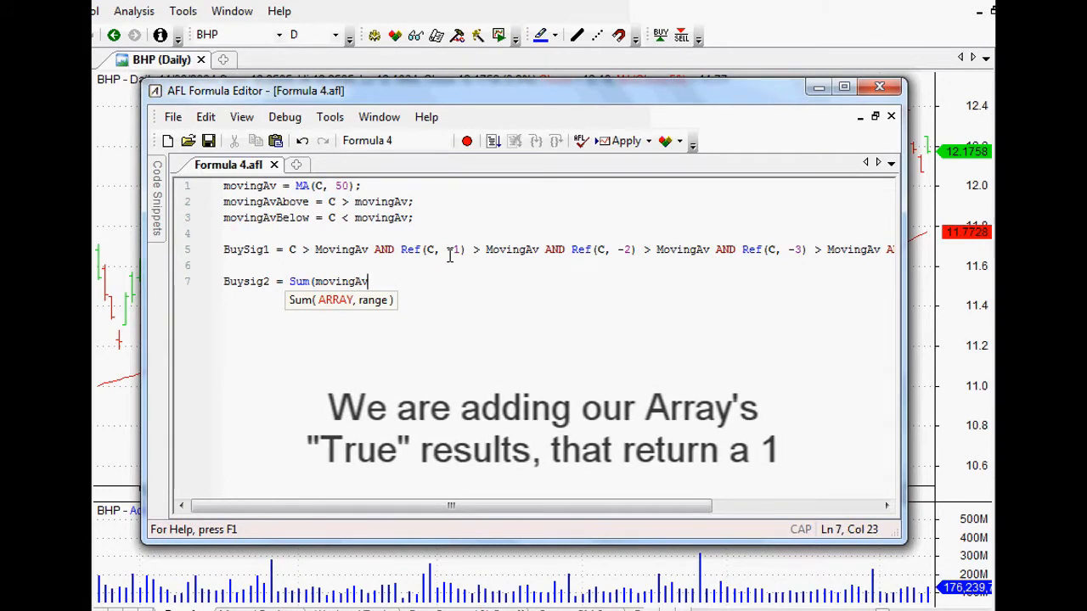
type("Above")
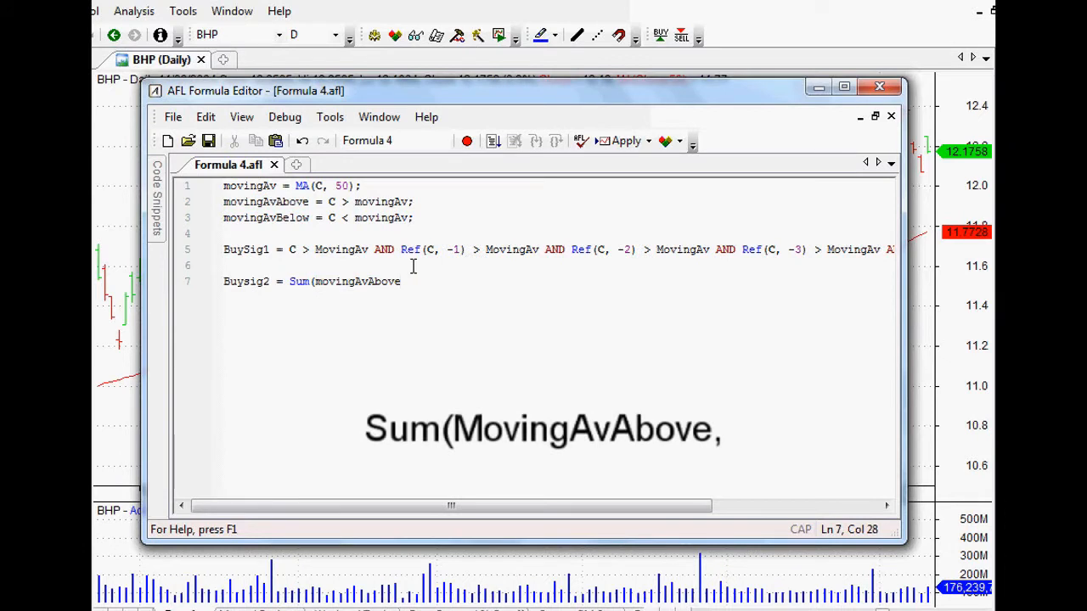
type(",")
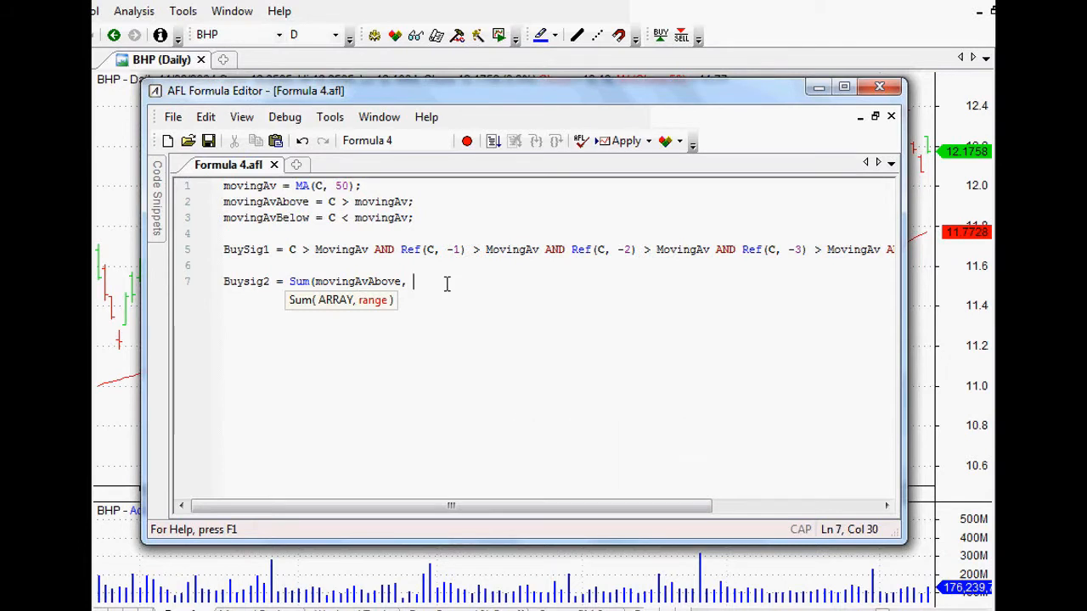
type("5)")
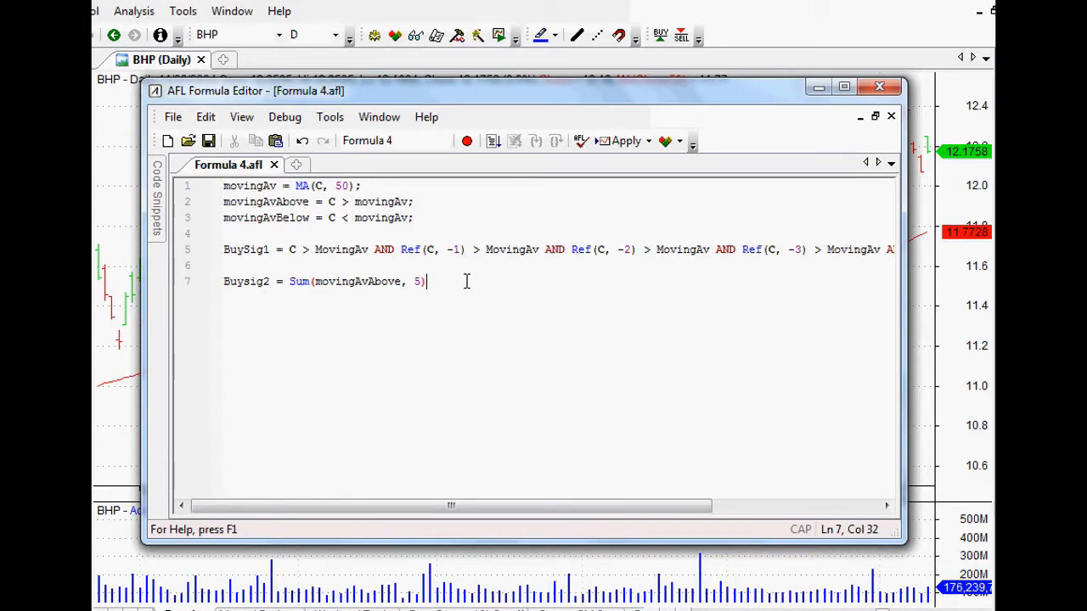
- Finish Buysig2 with the comparison == 5; so movingAvAbove held all five bars
type("==")
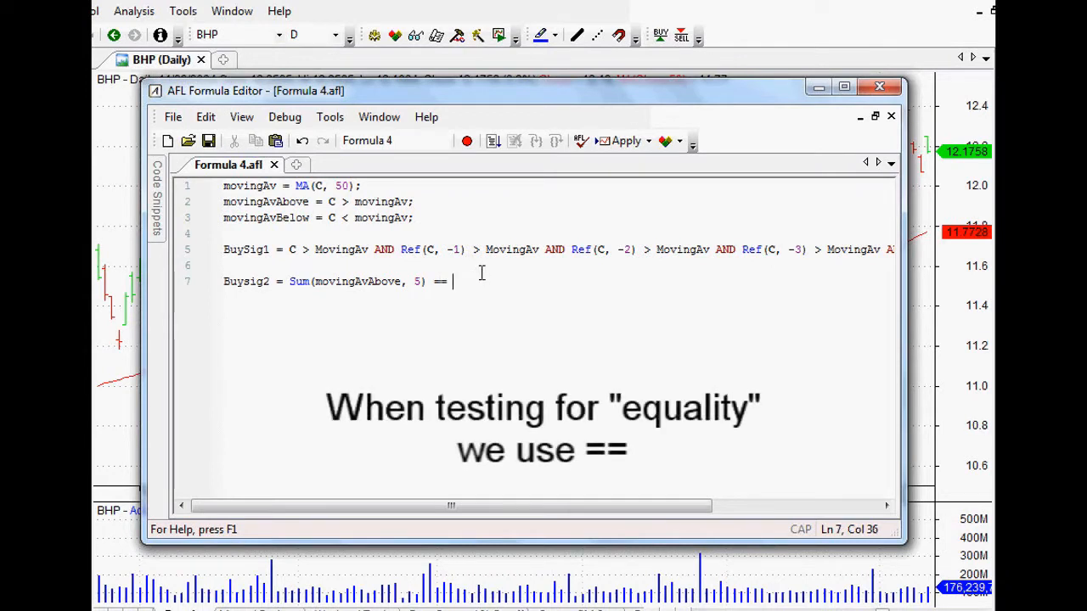
key("backspace")
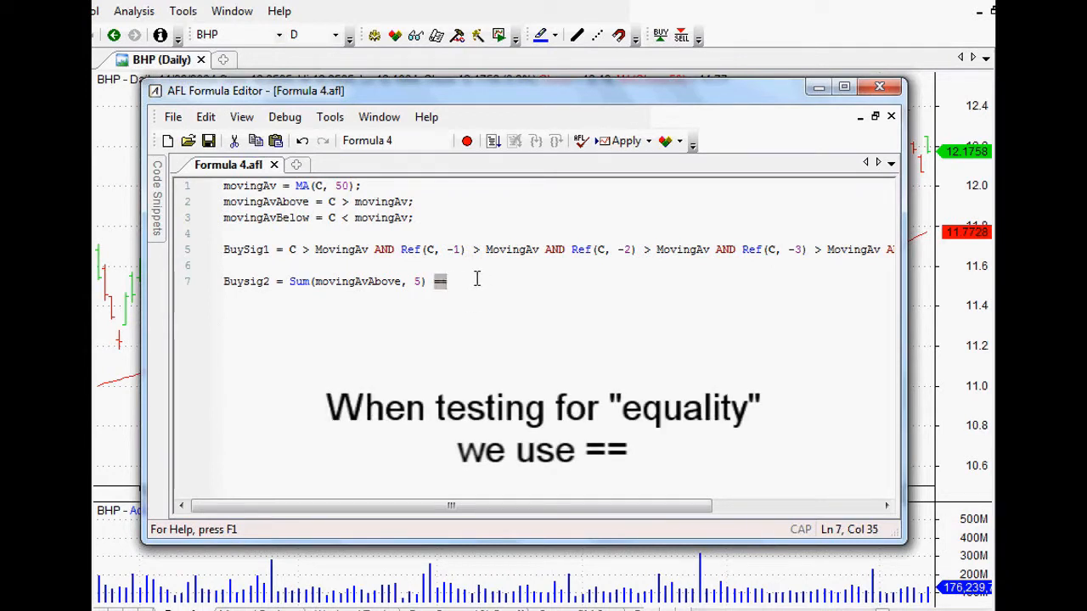
type("=")
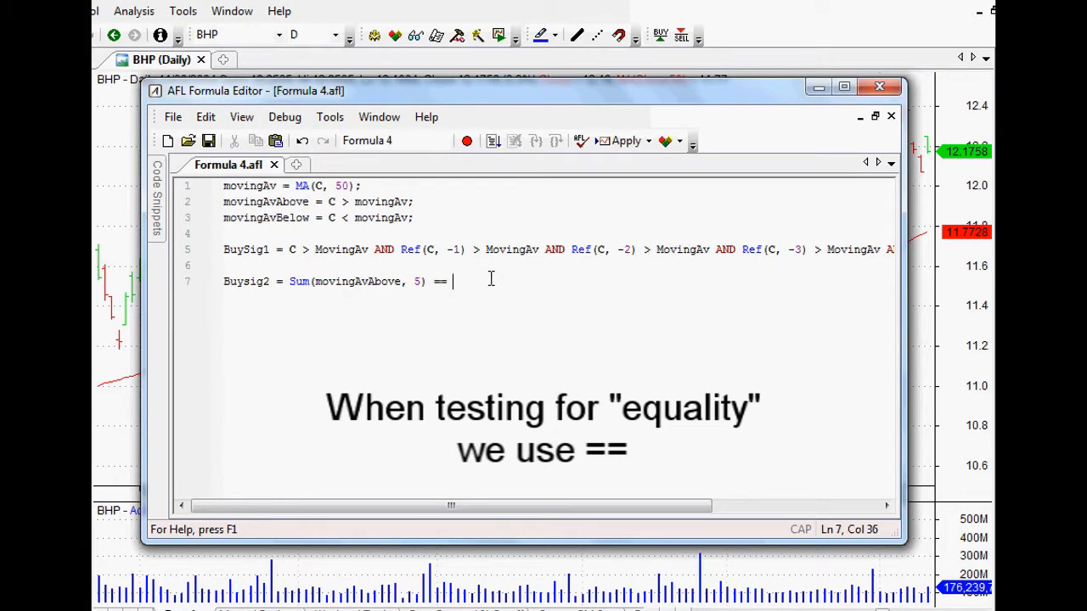
type("5;")
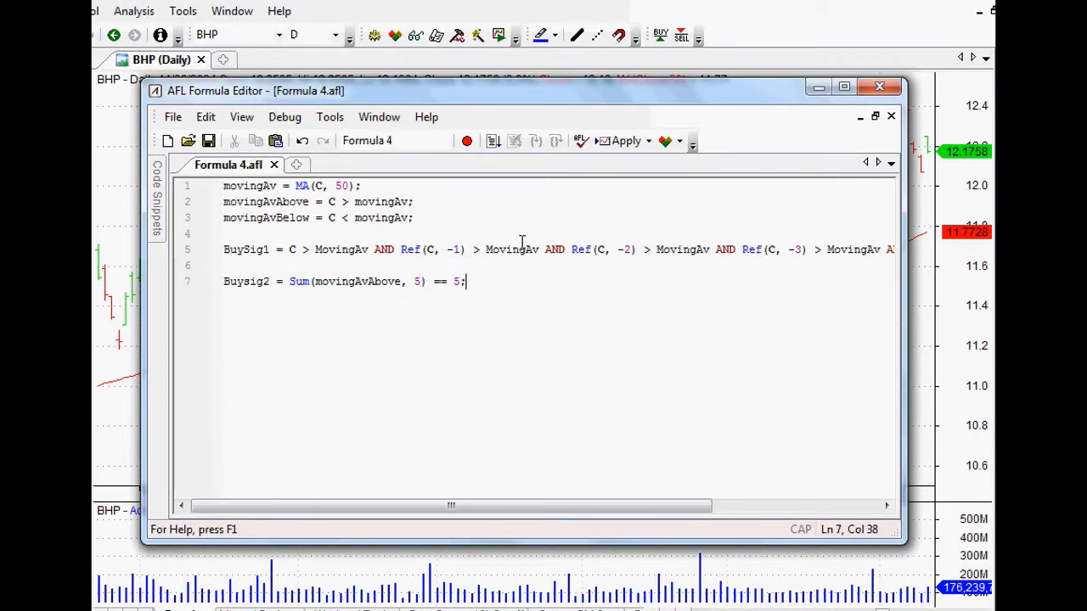
- Begin Buysig3 = LLV( using the autocomplete list for LLV
type("Buy")
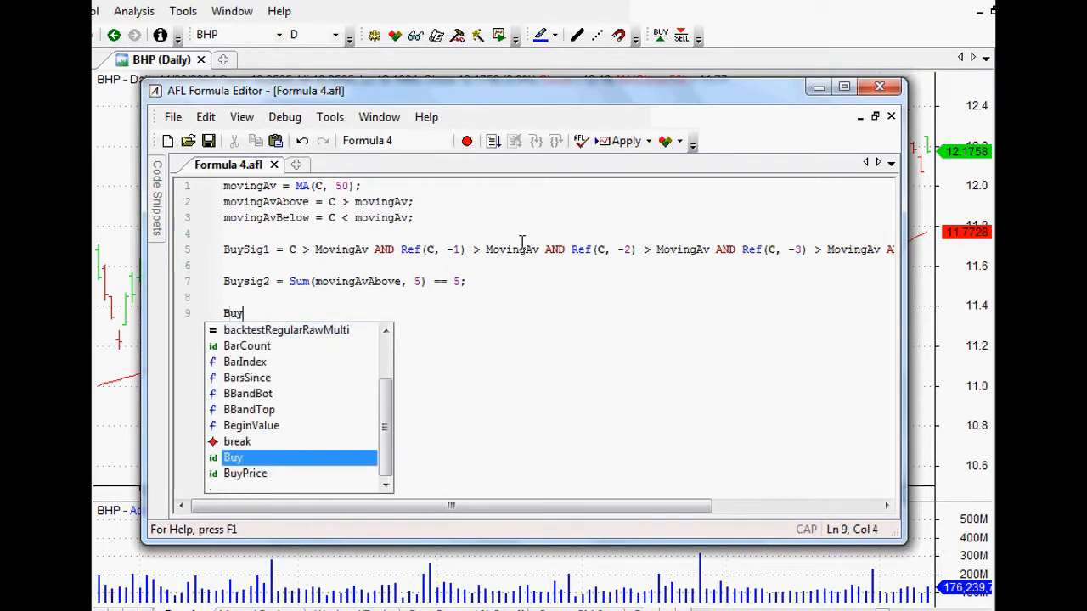
type("sig3")
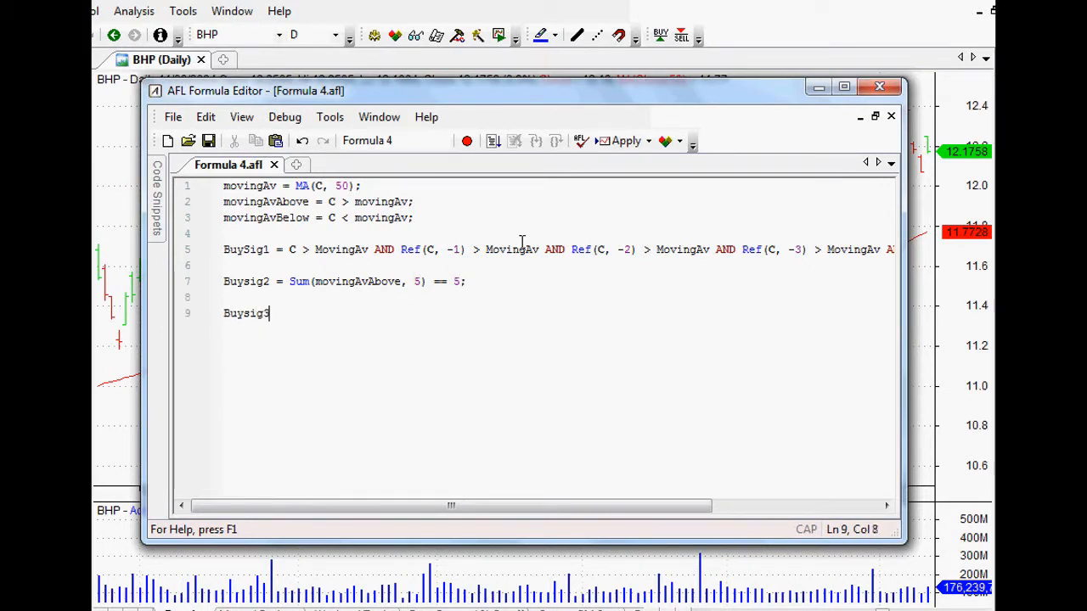
type("=")
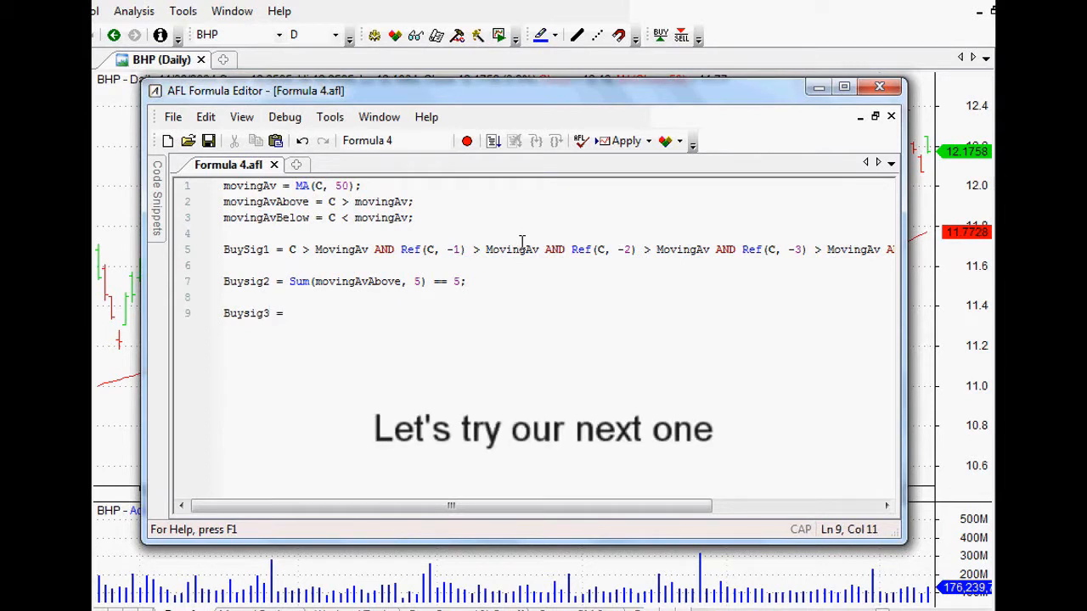
type("L")
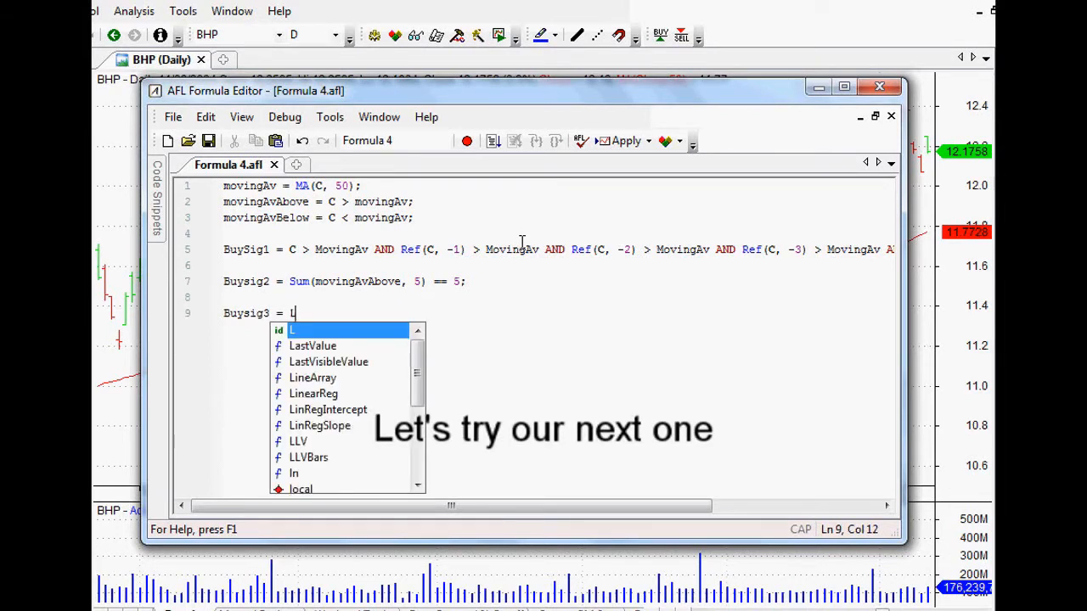
type("I")
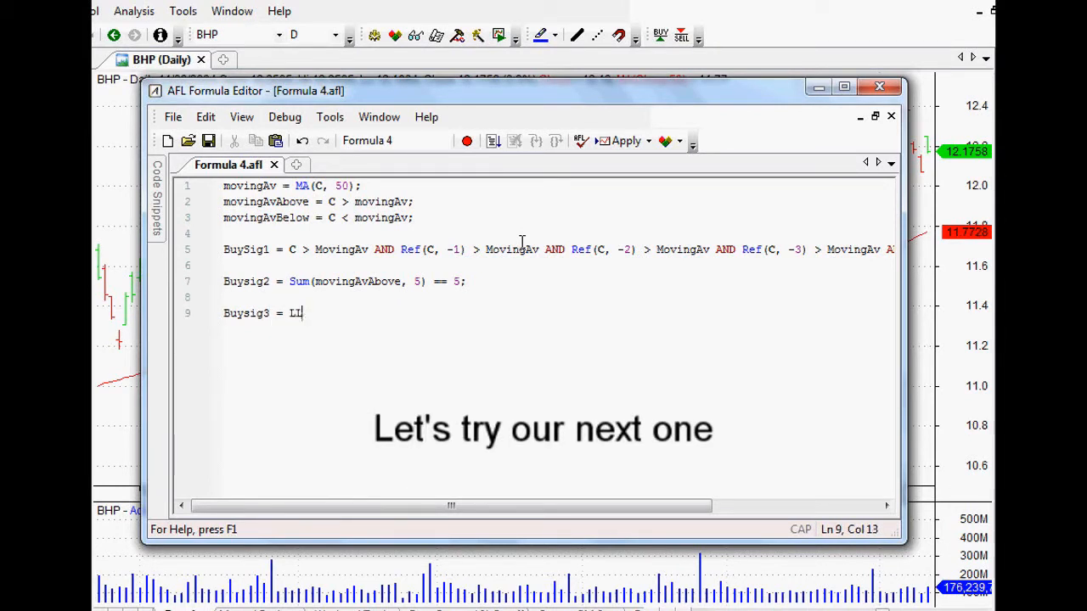
type("V")
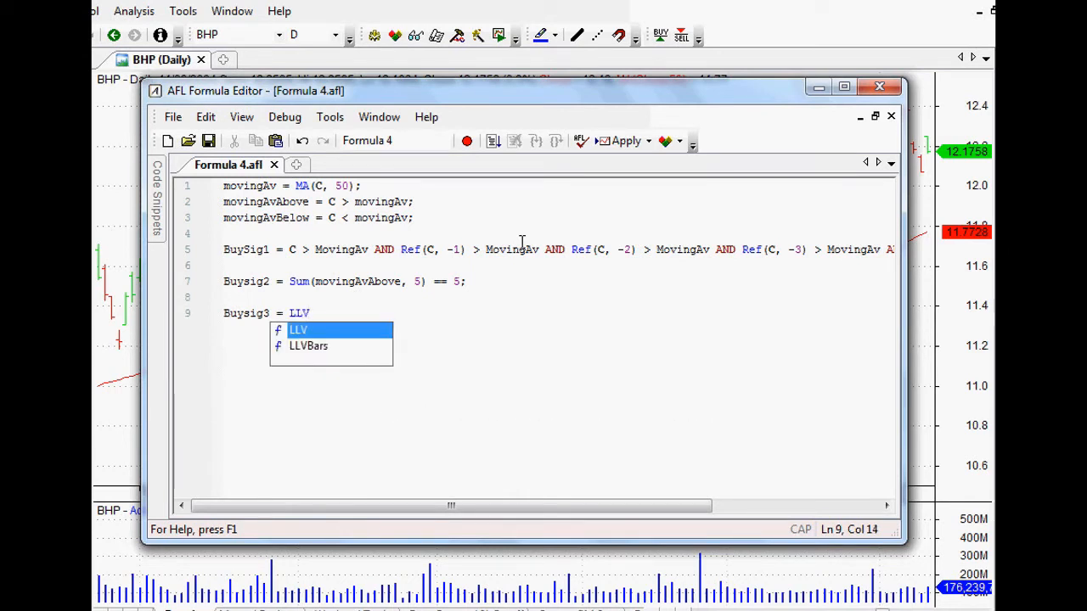
type("(")
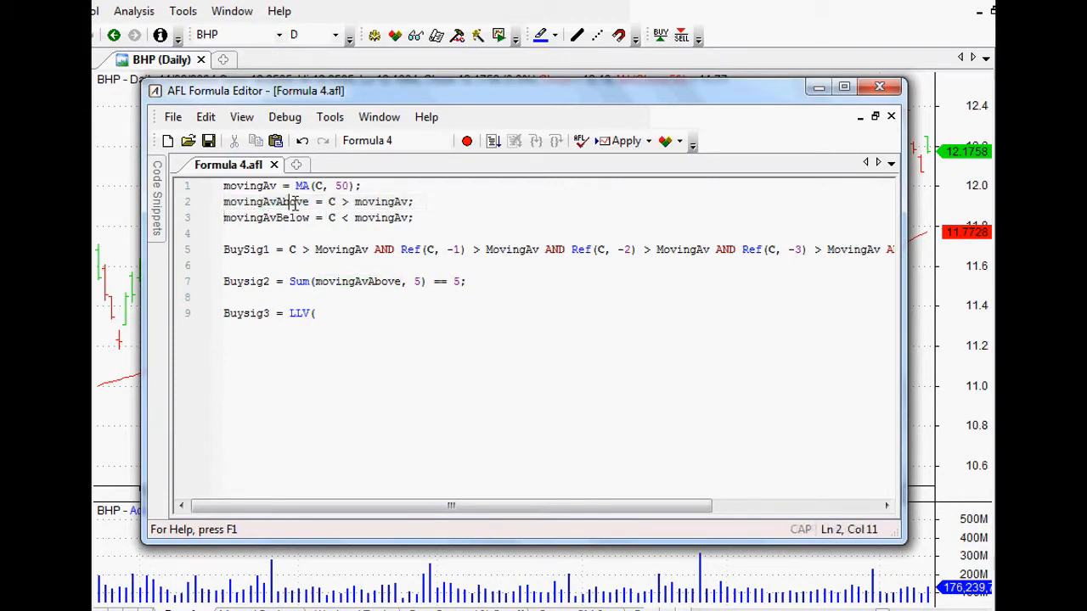
left_click(415, 201)
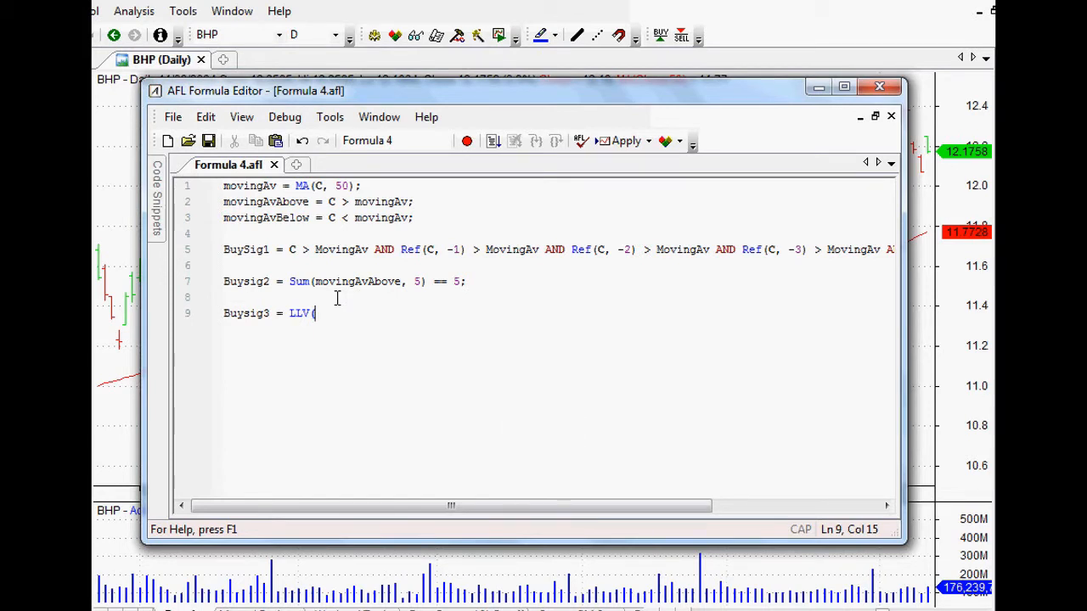
- Complete Buysig3 as LLV(movingAvAbove, 5);
type("(")
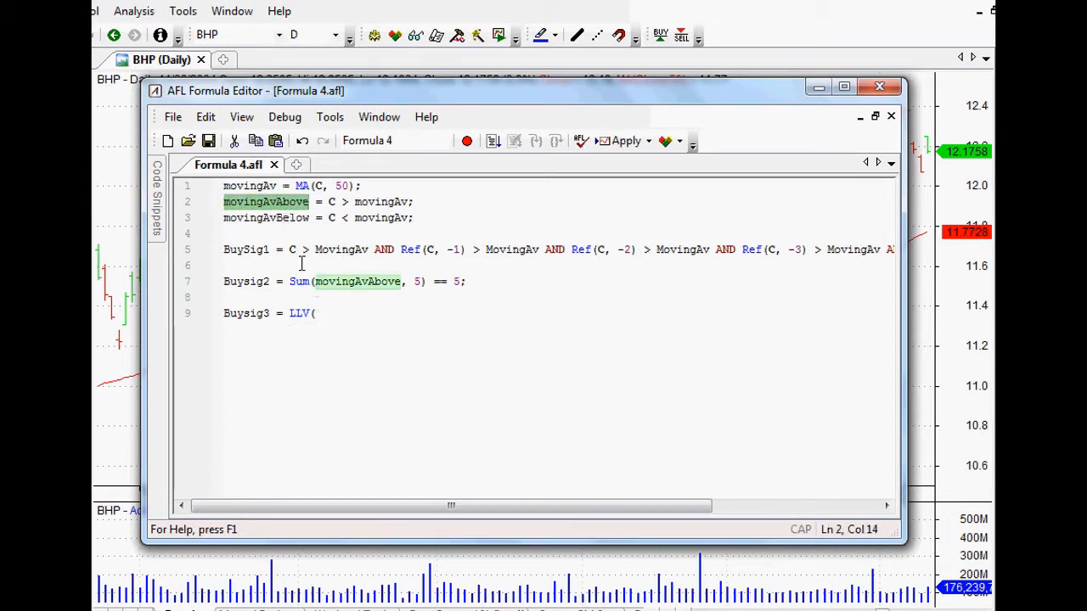
type("movingAvAbove")
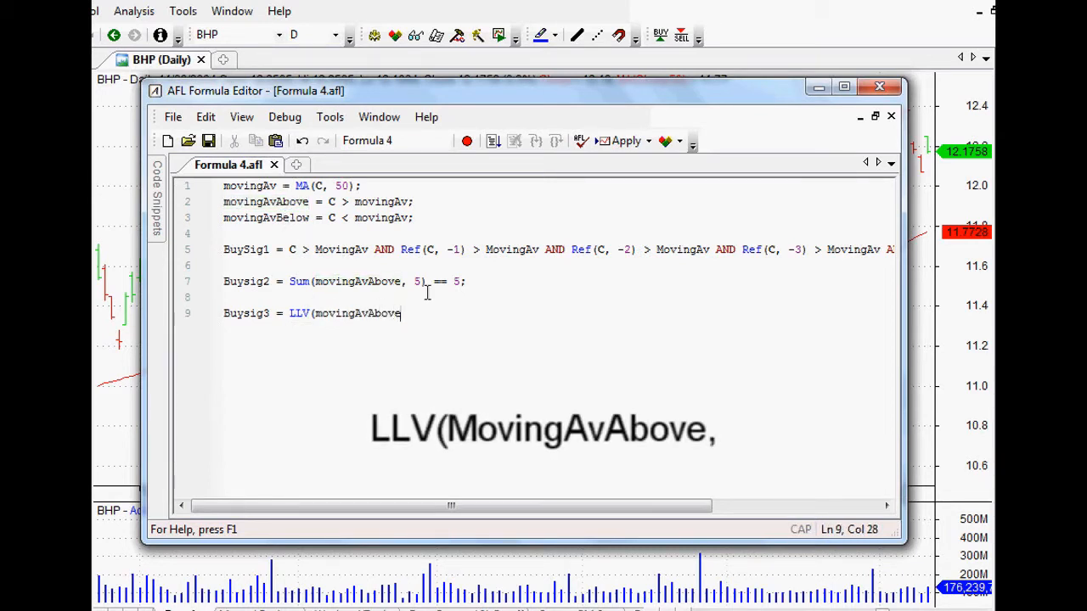
type(",")
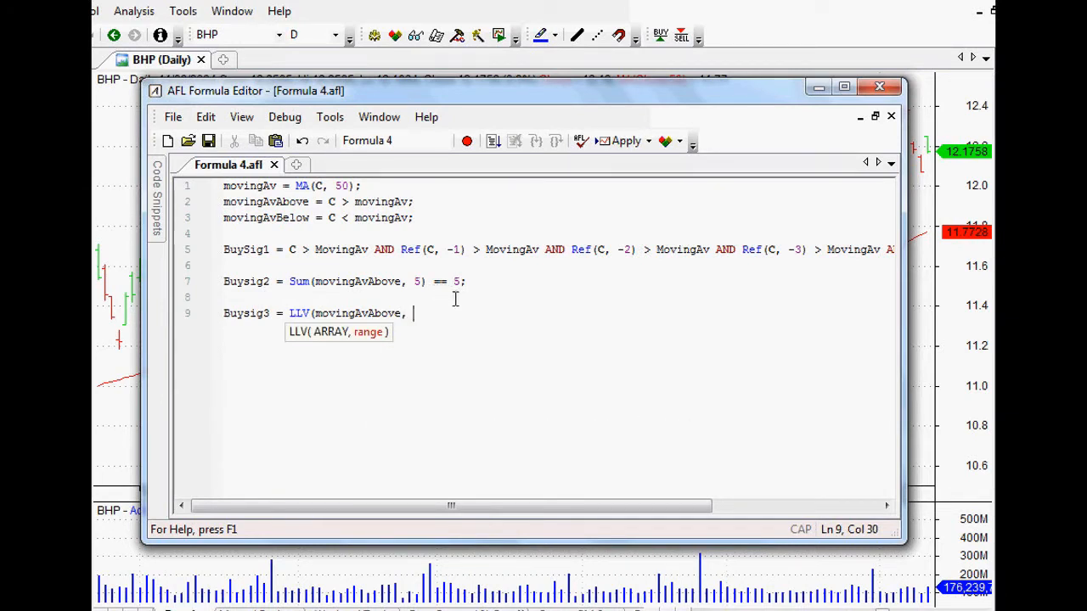
type("5")
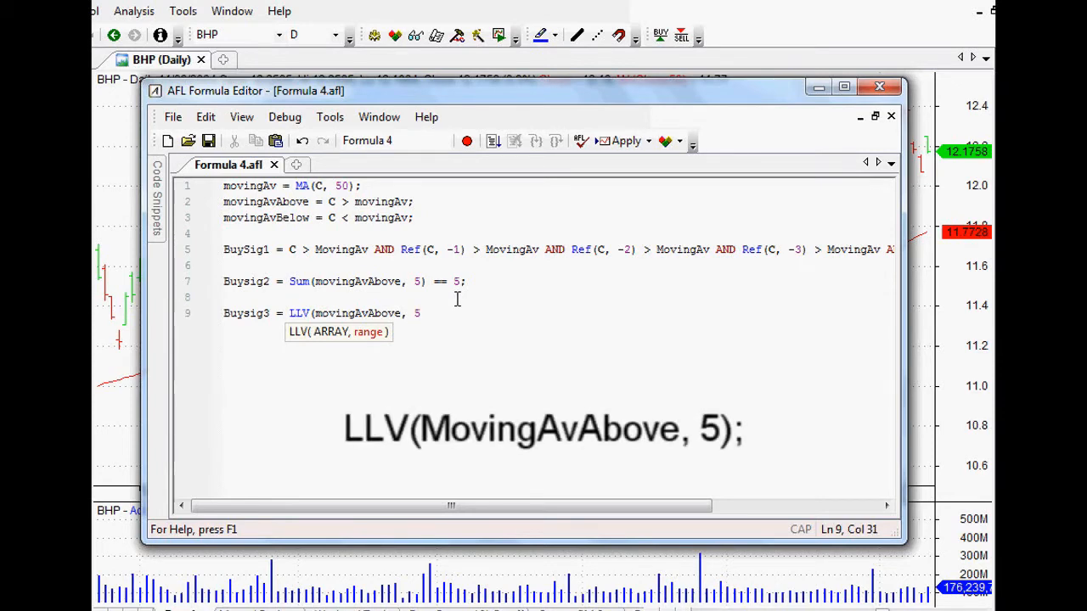
type(");")
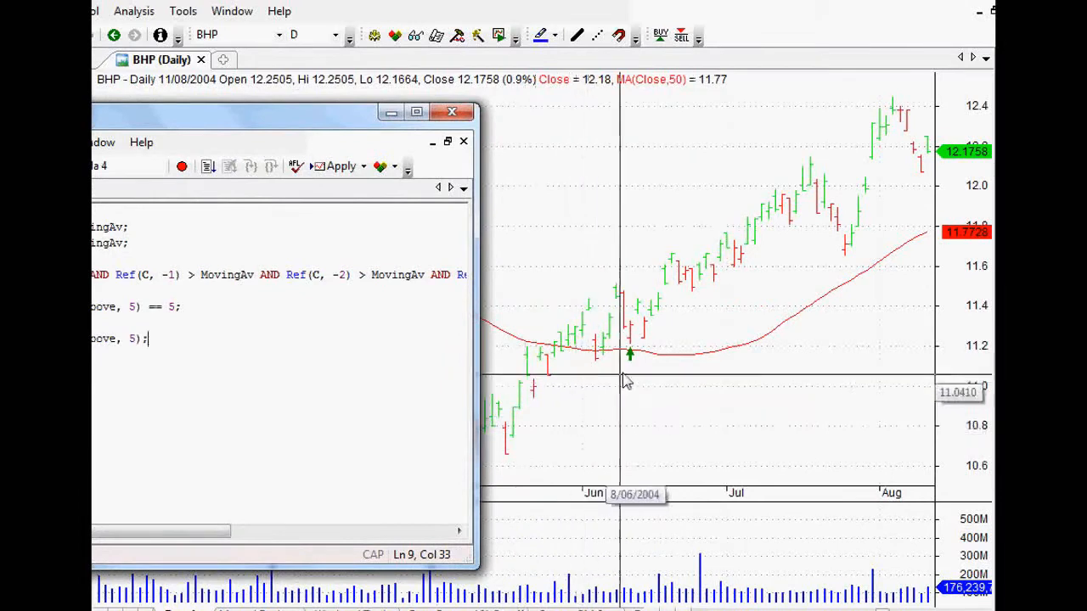
mouse_move(836, 224)
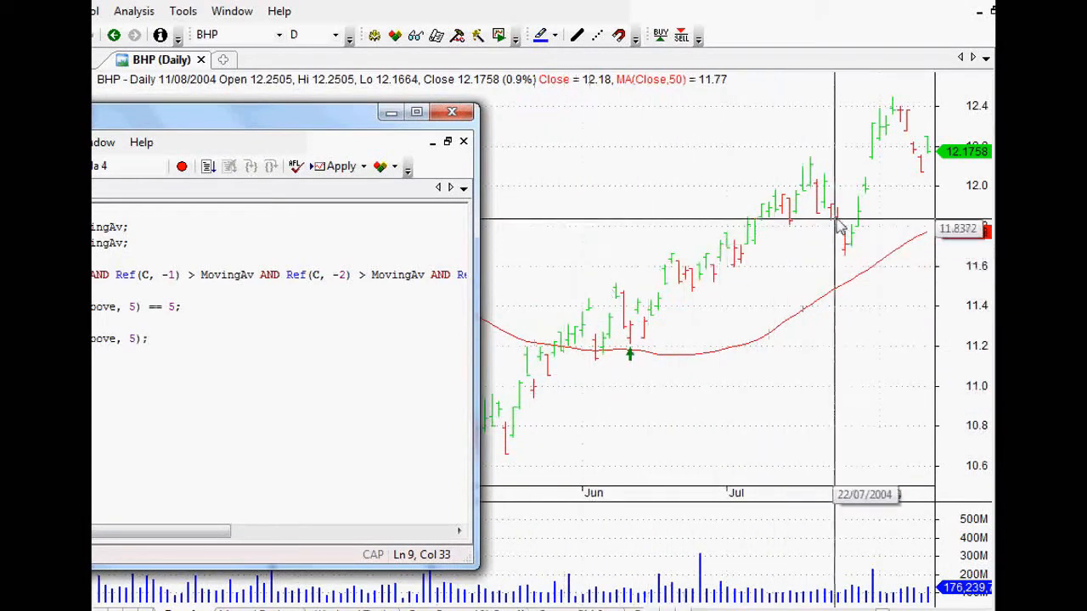
mouse_move(598, 355)
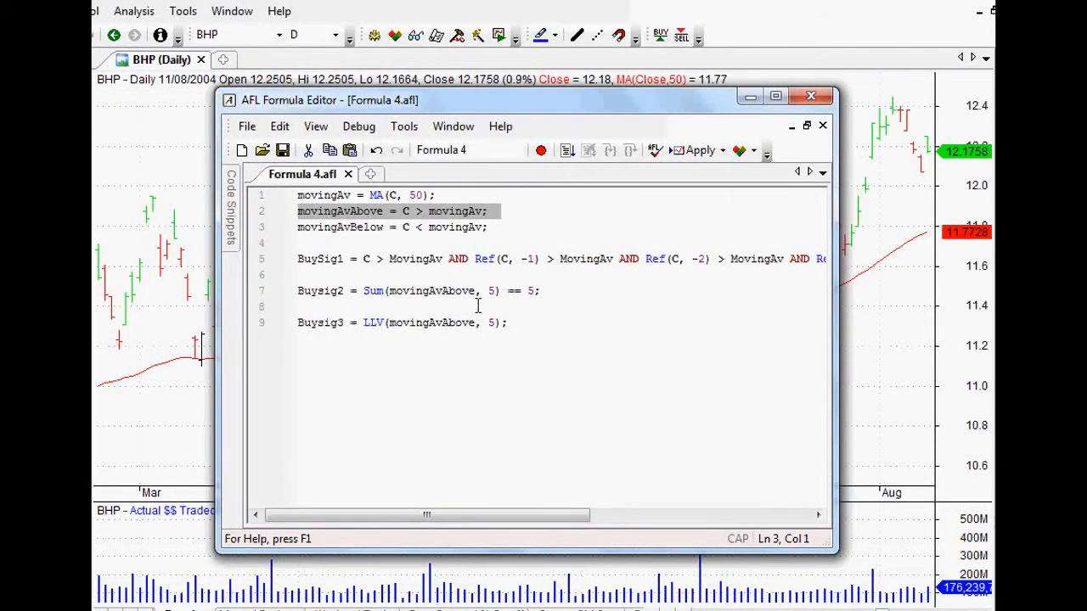
- Highlight LLV and append the comment '// 0 which is false' to the Buysig3 line
left_click(506, 323)
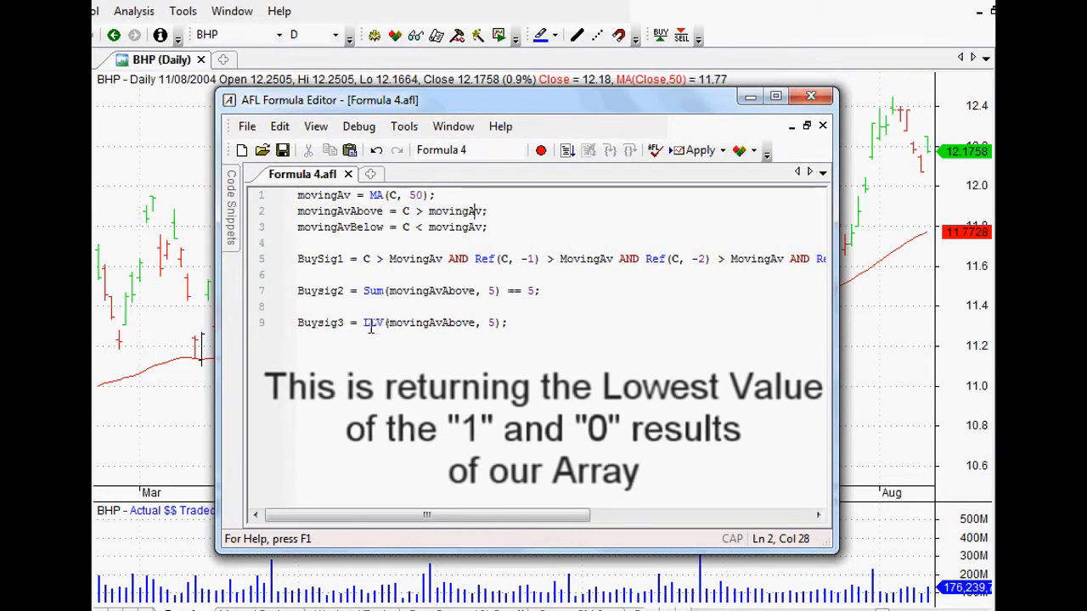
left_click(414, 323)
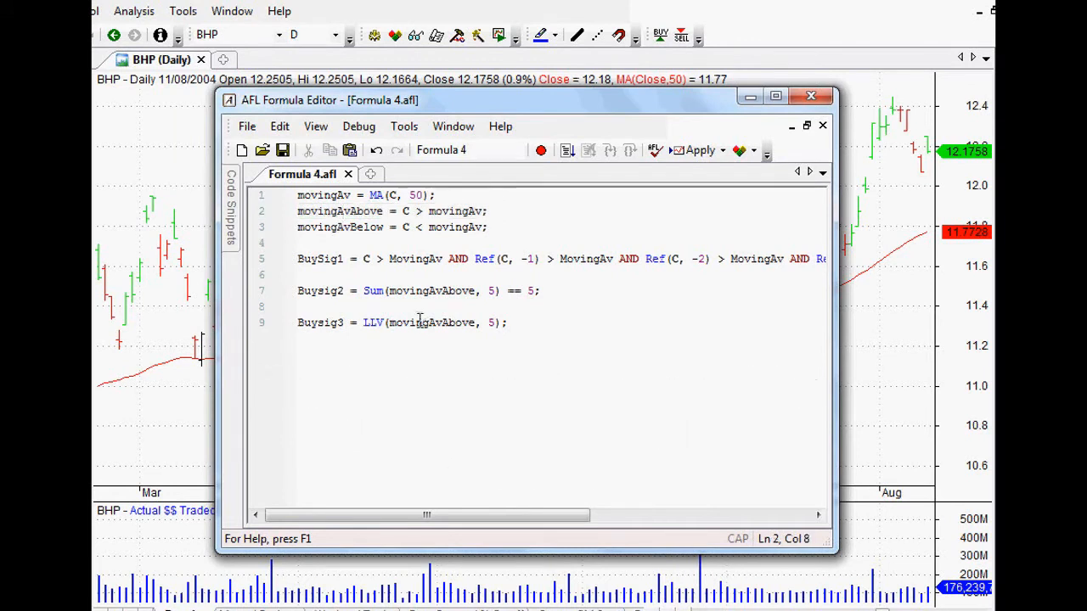
triple_click(391, 211)
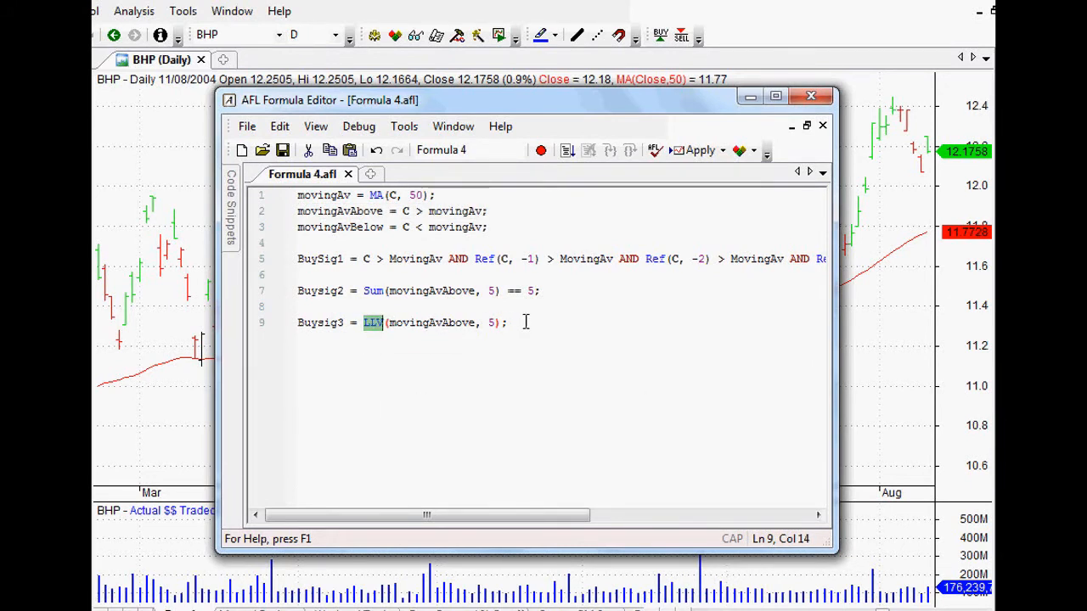
type("// 0 which is")
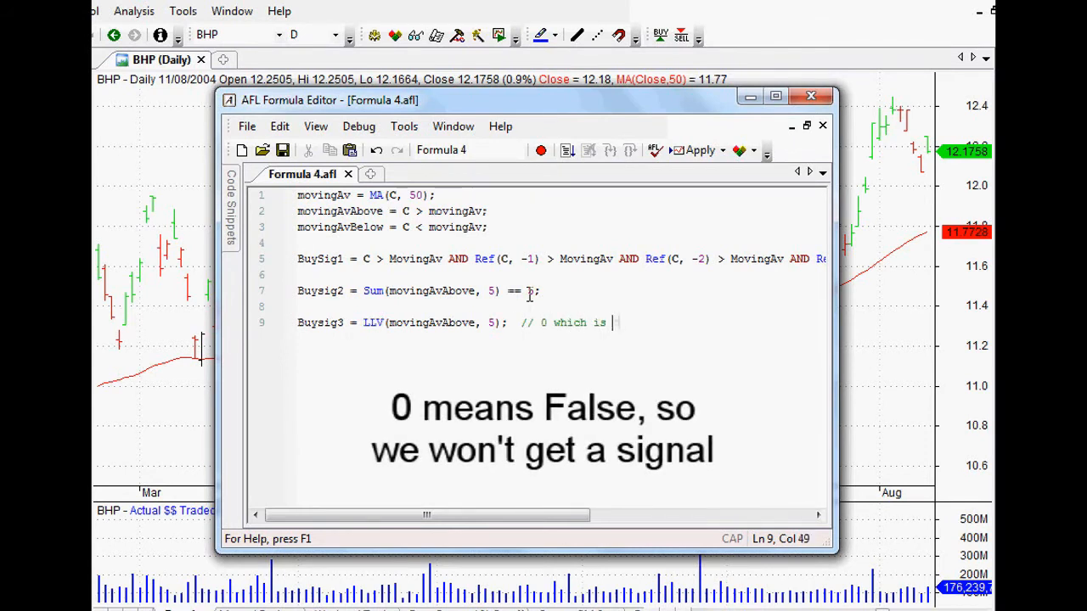
type("false")
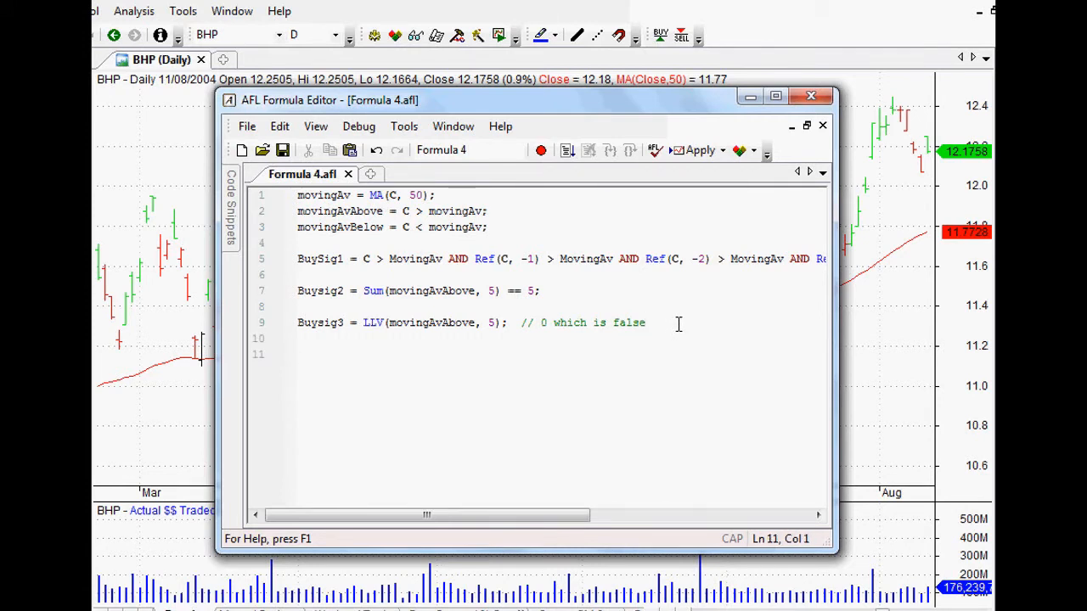
- Start Buysig4 = BarsSince( using the autocomplete entry
type("Buys")
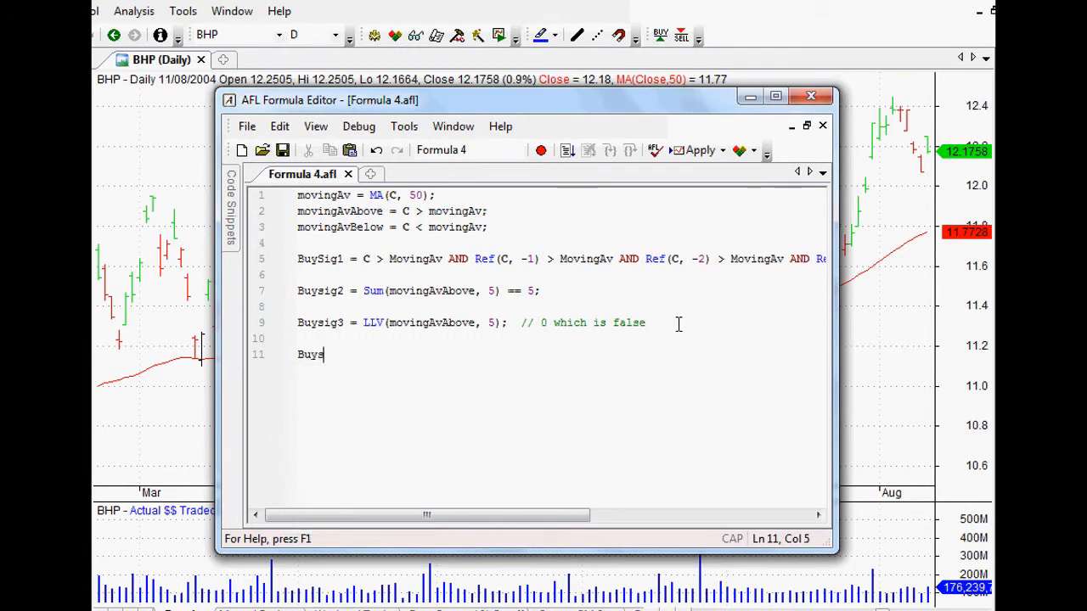
type("ig4 =")
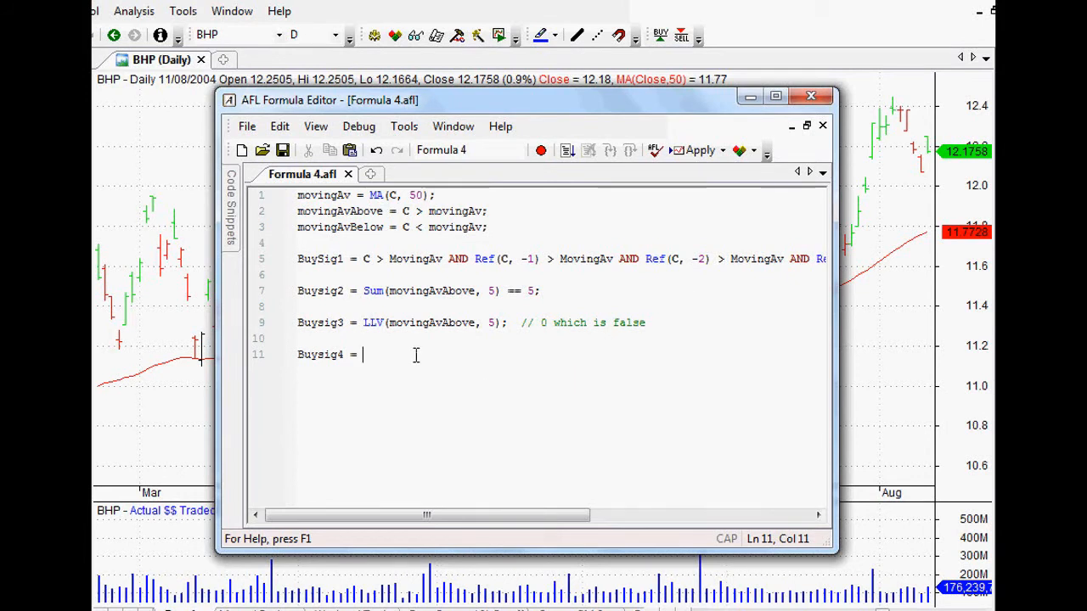
mouse_move(391, 348)
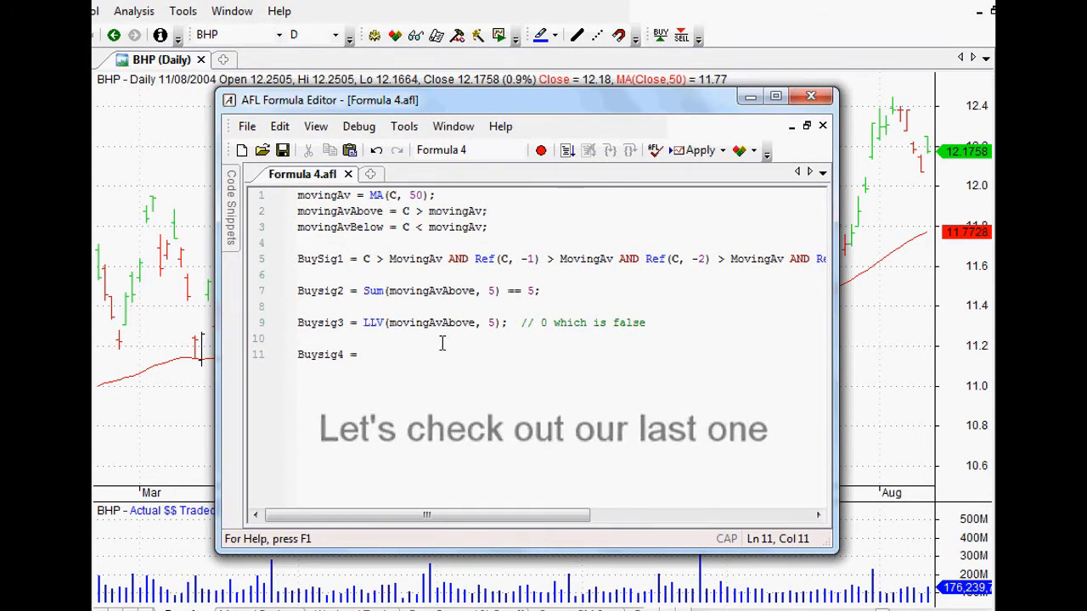
type("bars")
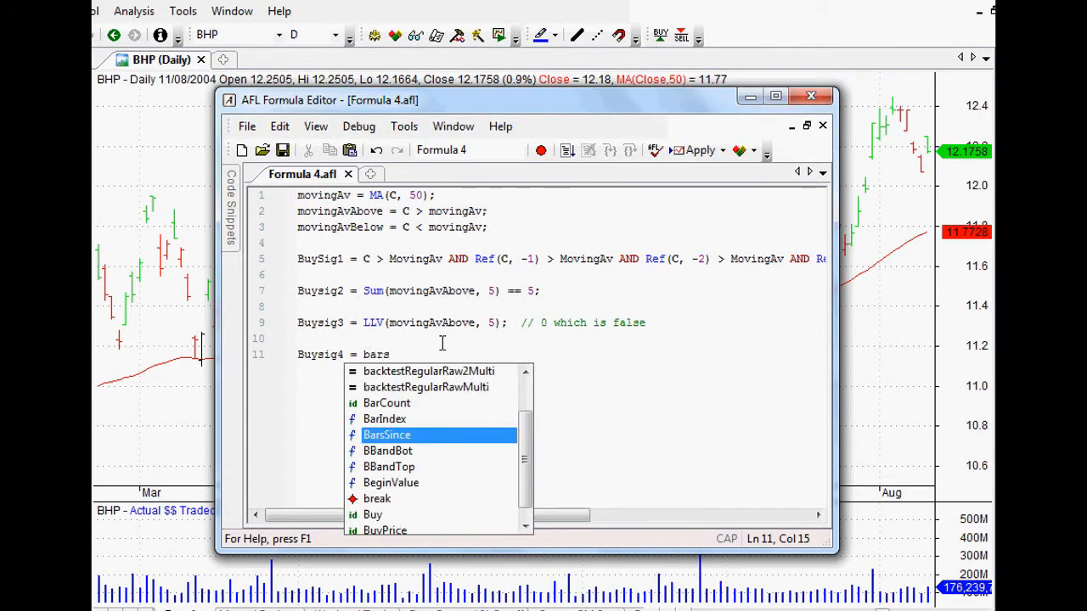
double_click(387, 434)
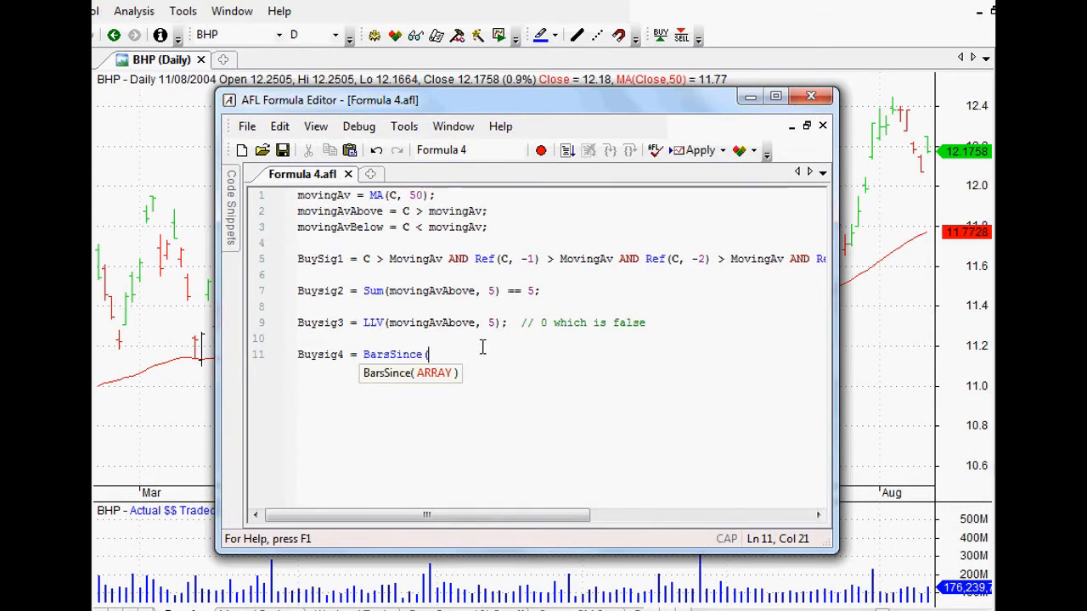
- Add Cross(C, MovingAv) inside BarsSince and move toward the chart
type("Cross(")
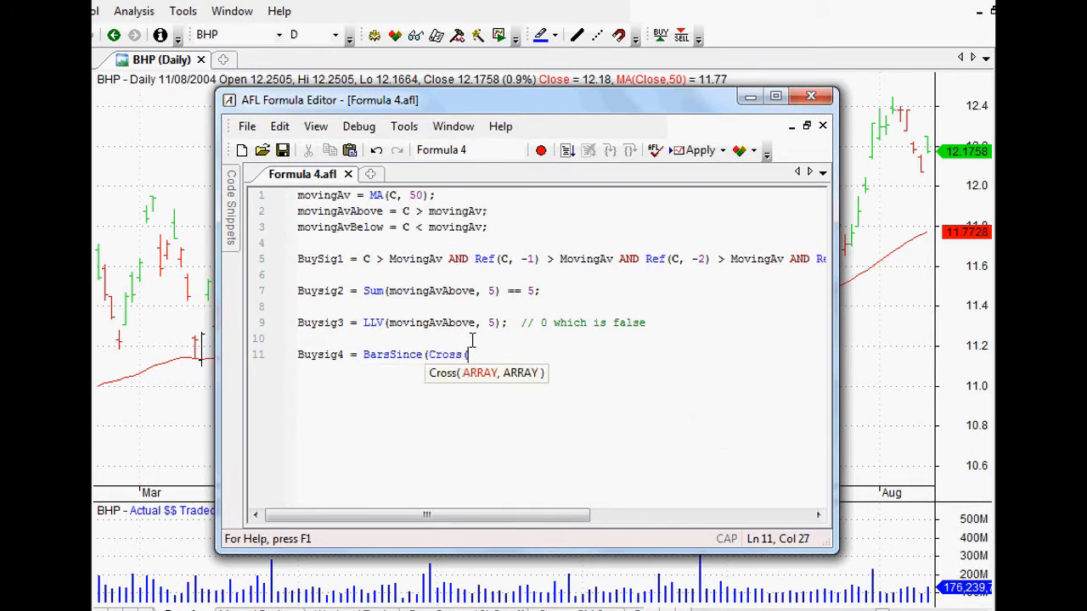
type("C, MovingAv")
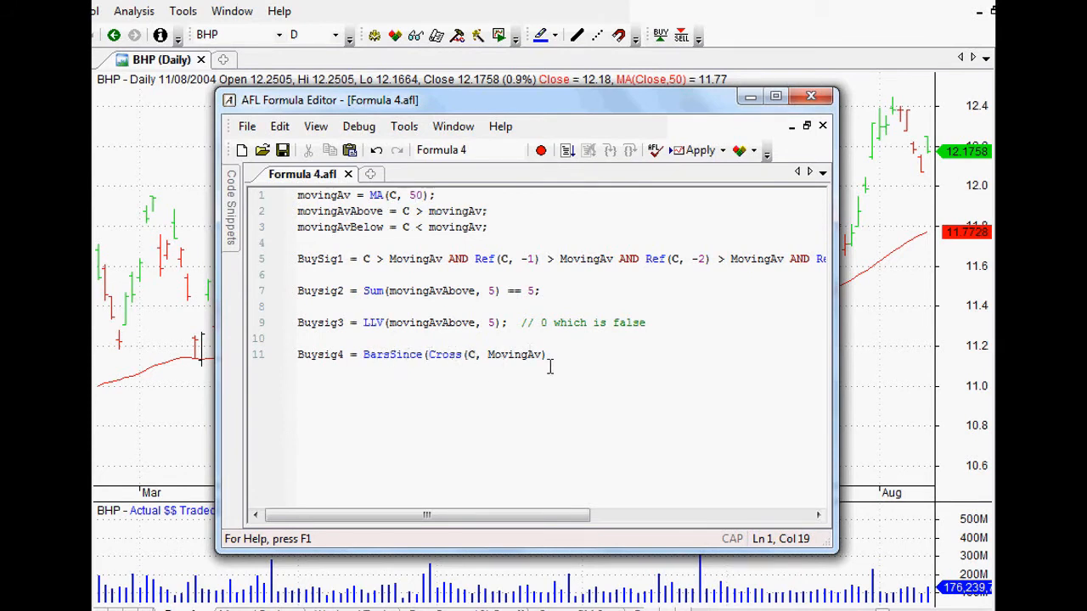
left_click(547, 355)
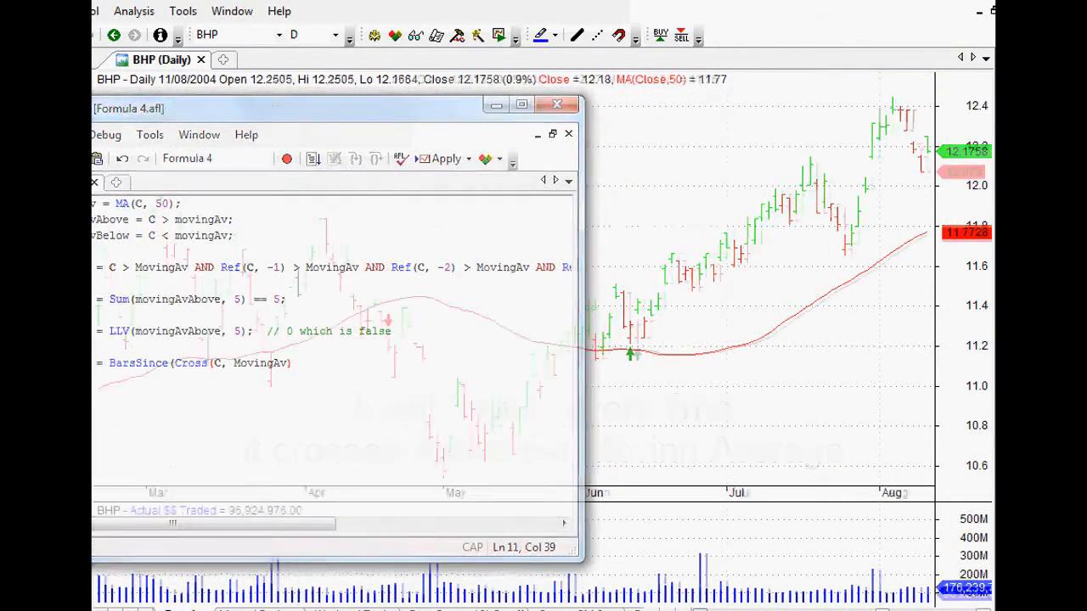
- Inspect the chart bar at the moving-average crossover, reading 6/08/2004
left_click(558, 104)
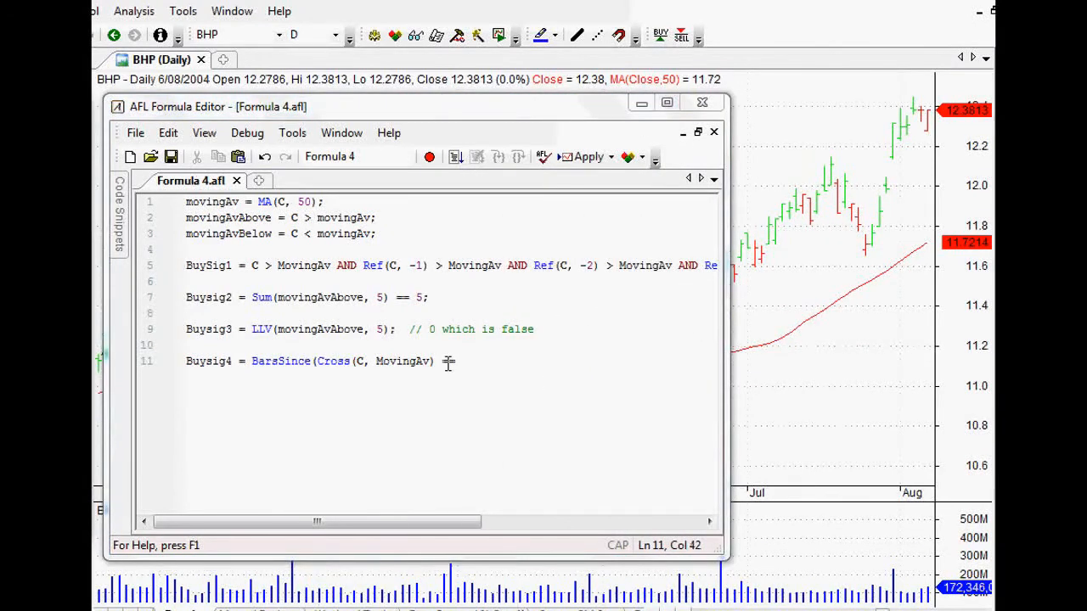
- Complete Buysig4 with == 4 AND Close > MovingAv);
type("==")
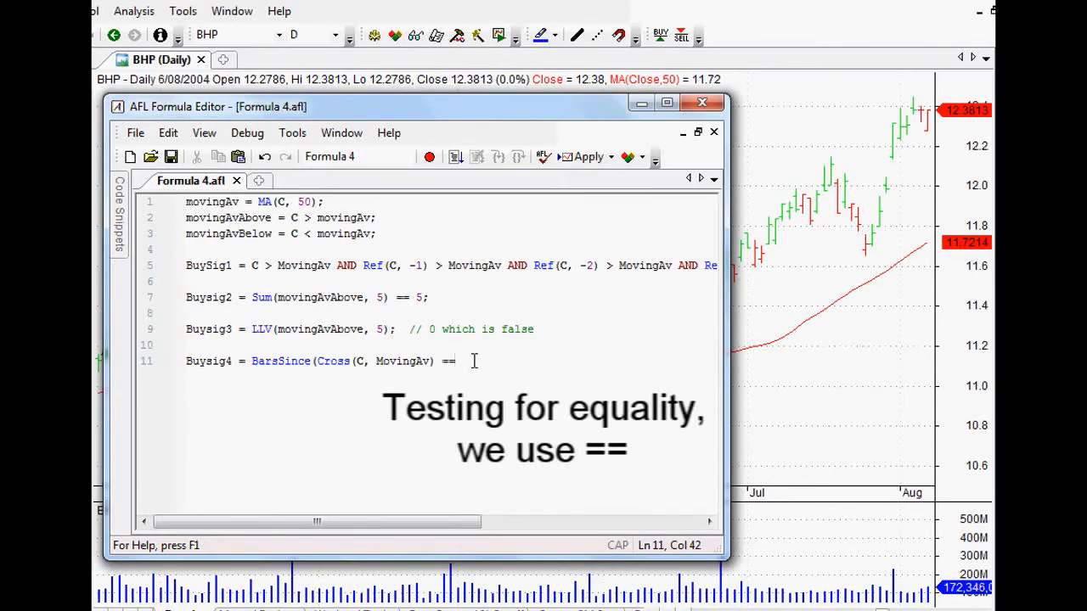
type("4 AND close")
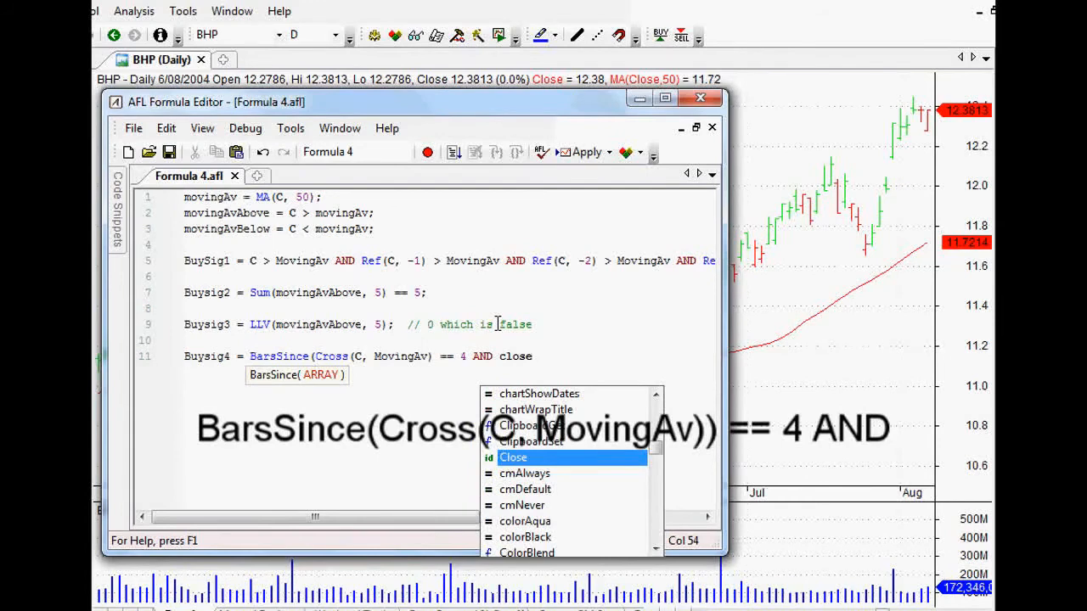
type("> MovingAv);")
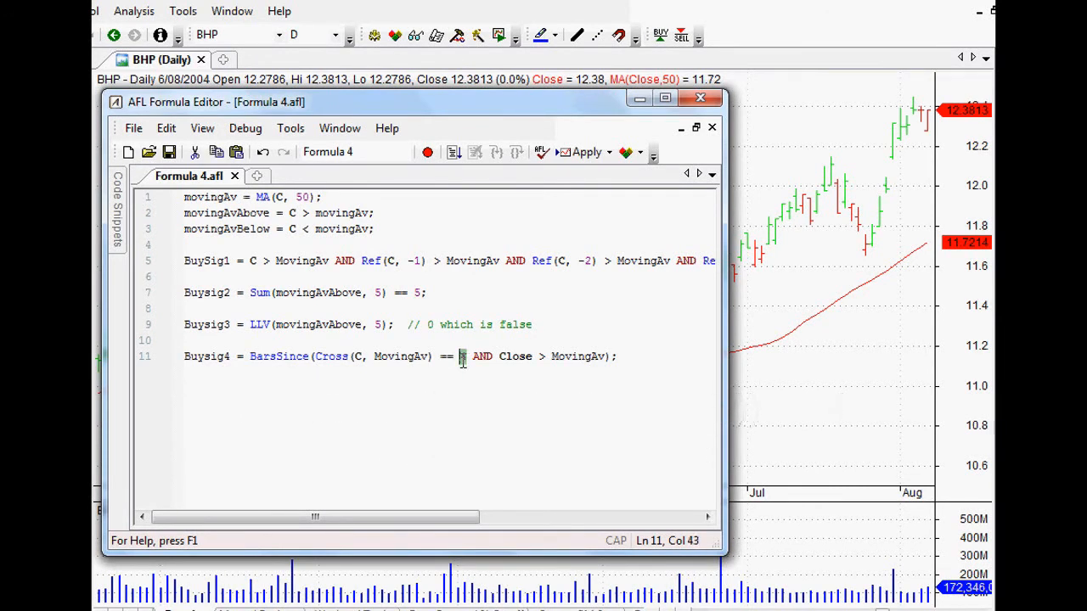
mouse_move(465, 365)
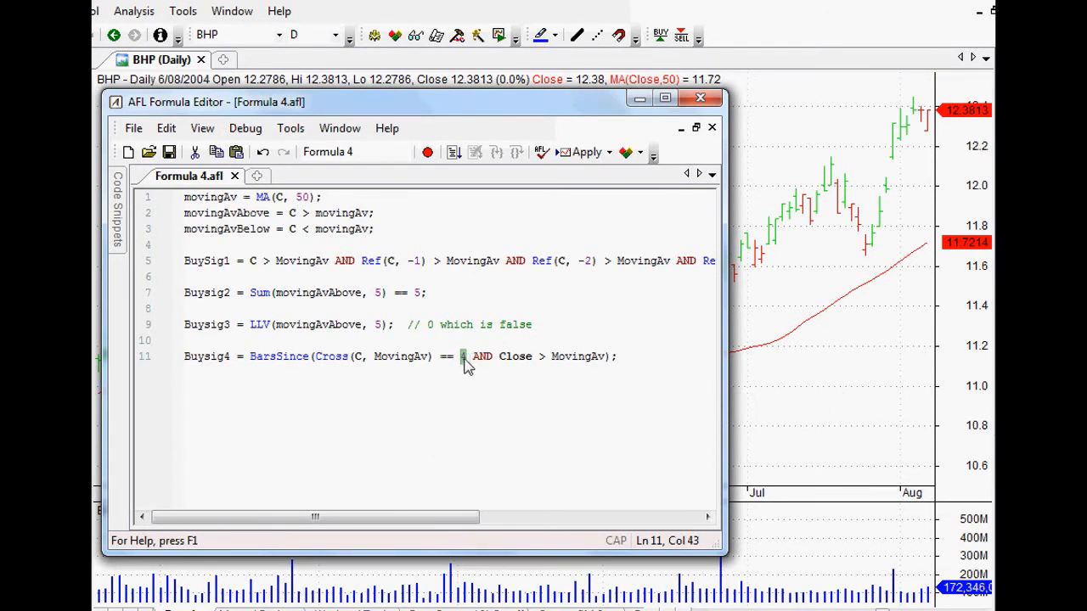
type("4")
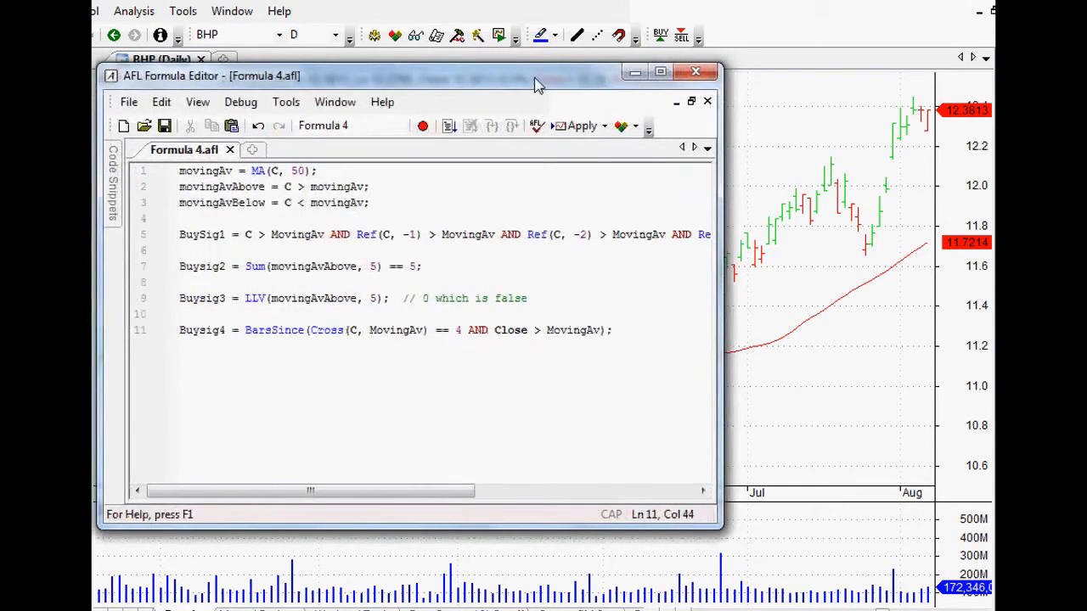
- Move the Formula Editor window right over the chart and return to the code
left_click_drag(535, 75, 567, 105)
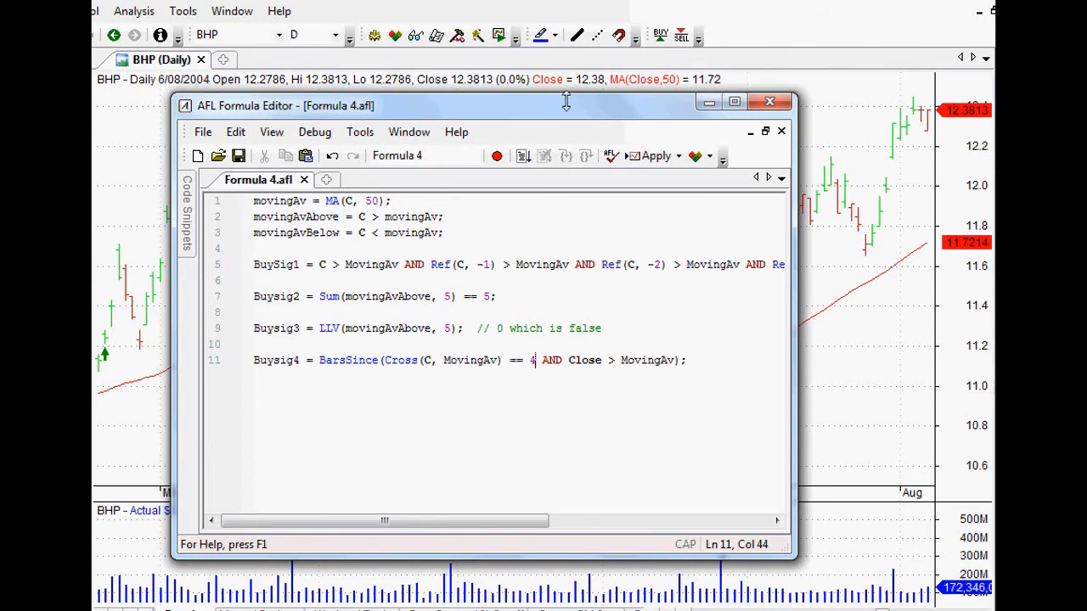
mouse_move(564, 105)
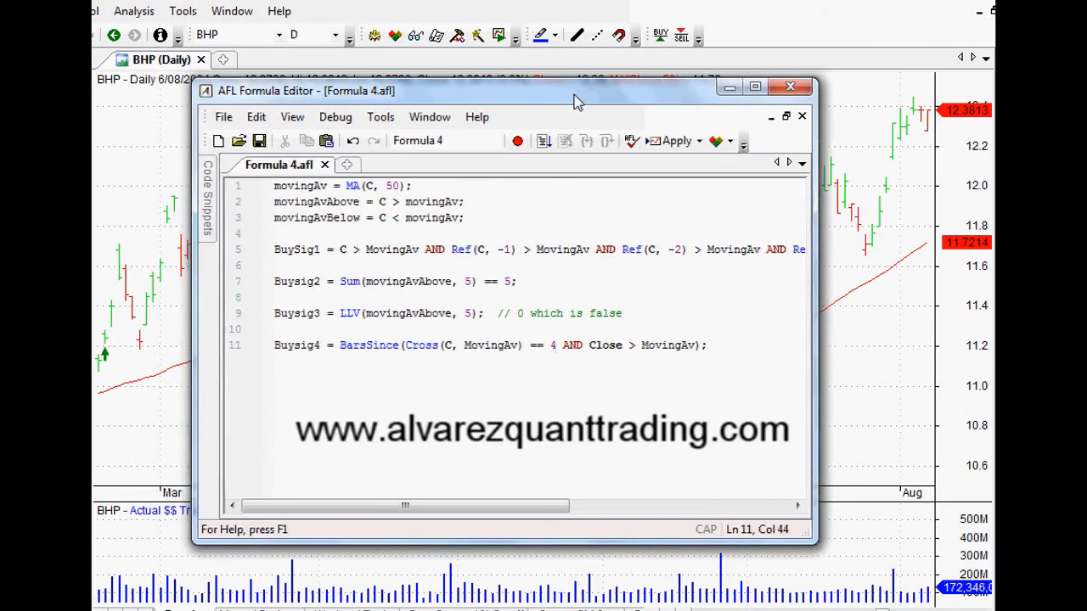
left_click(557, 345)
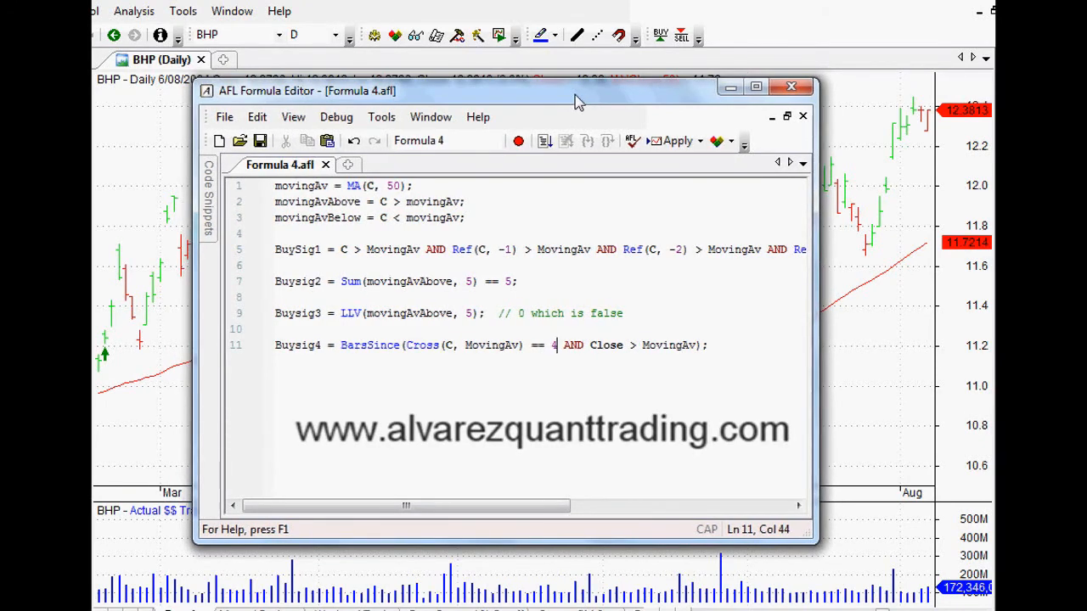